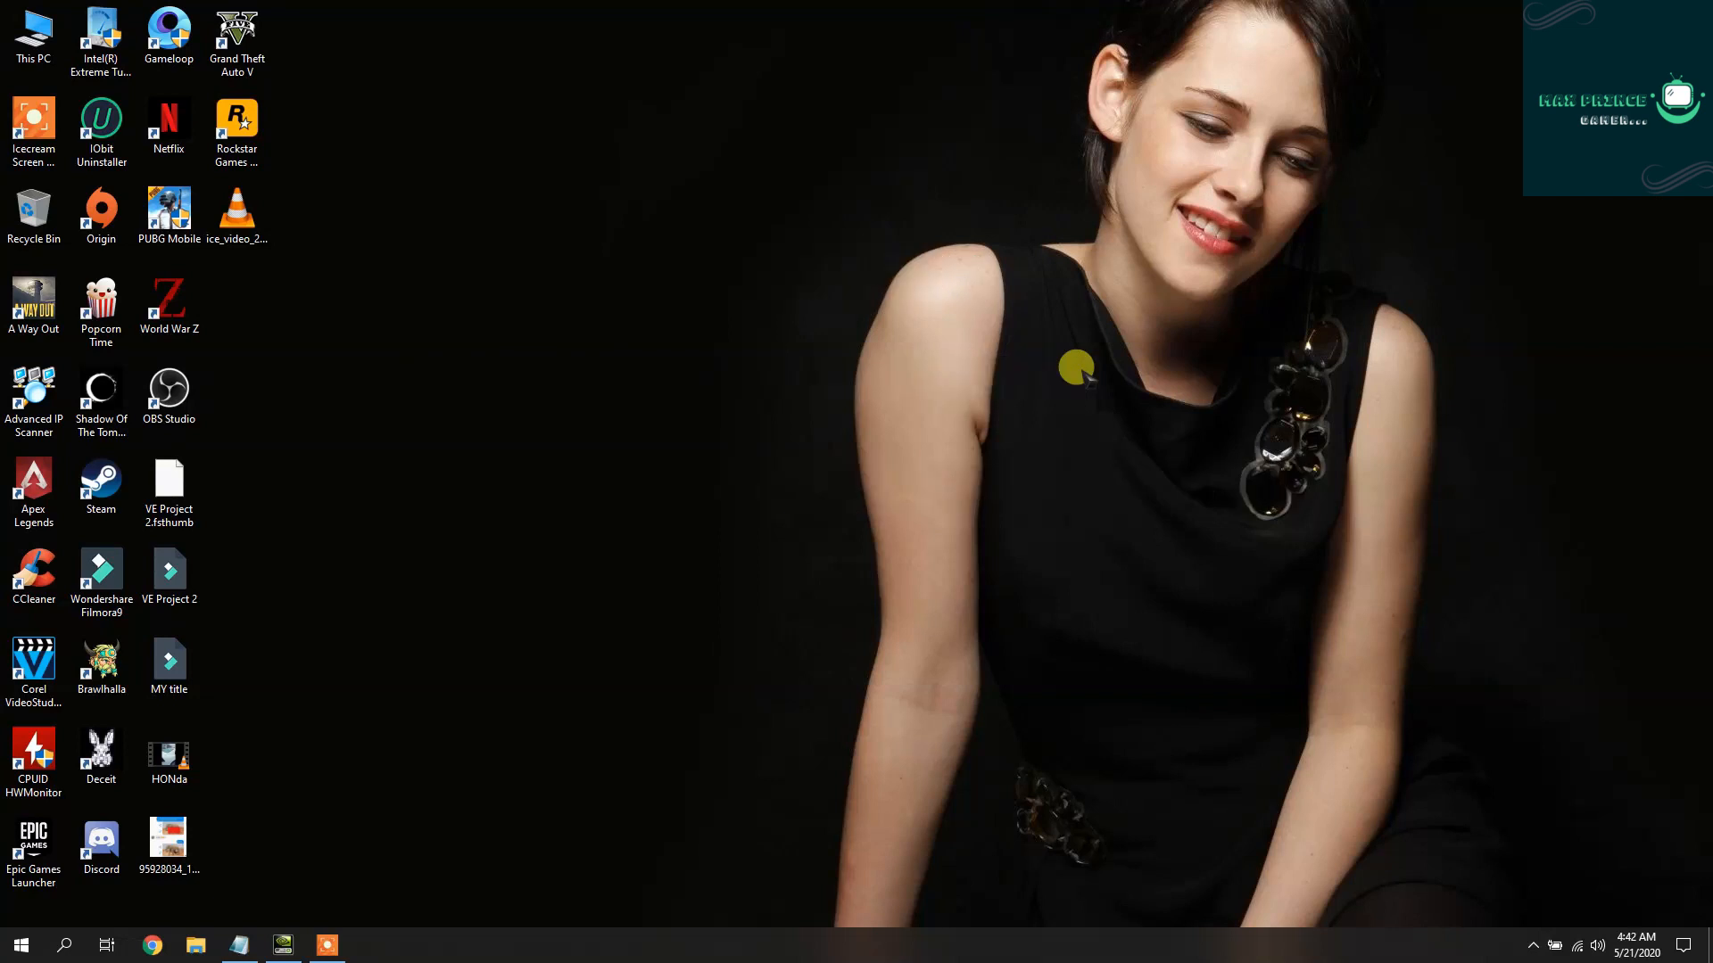
mouse_move(967, 98)
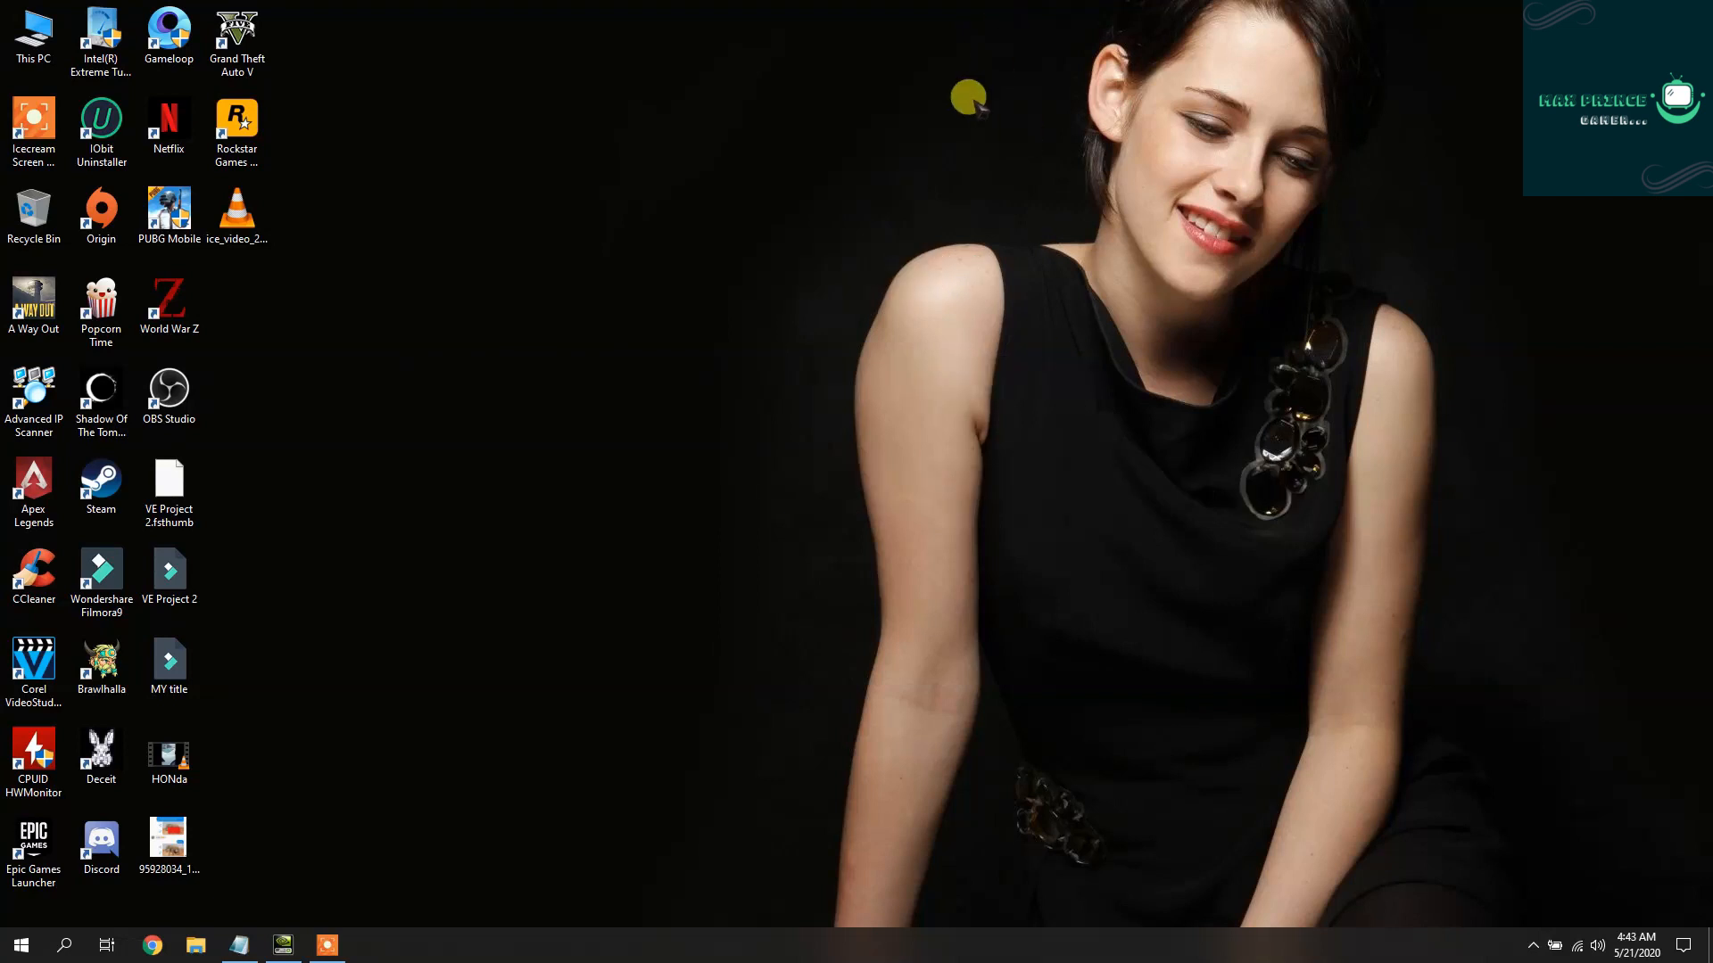
Refresh the desktop from its context menu and look through the Power Options list
right_click(567, 591)
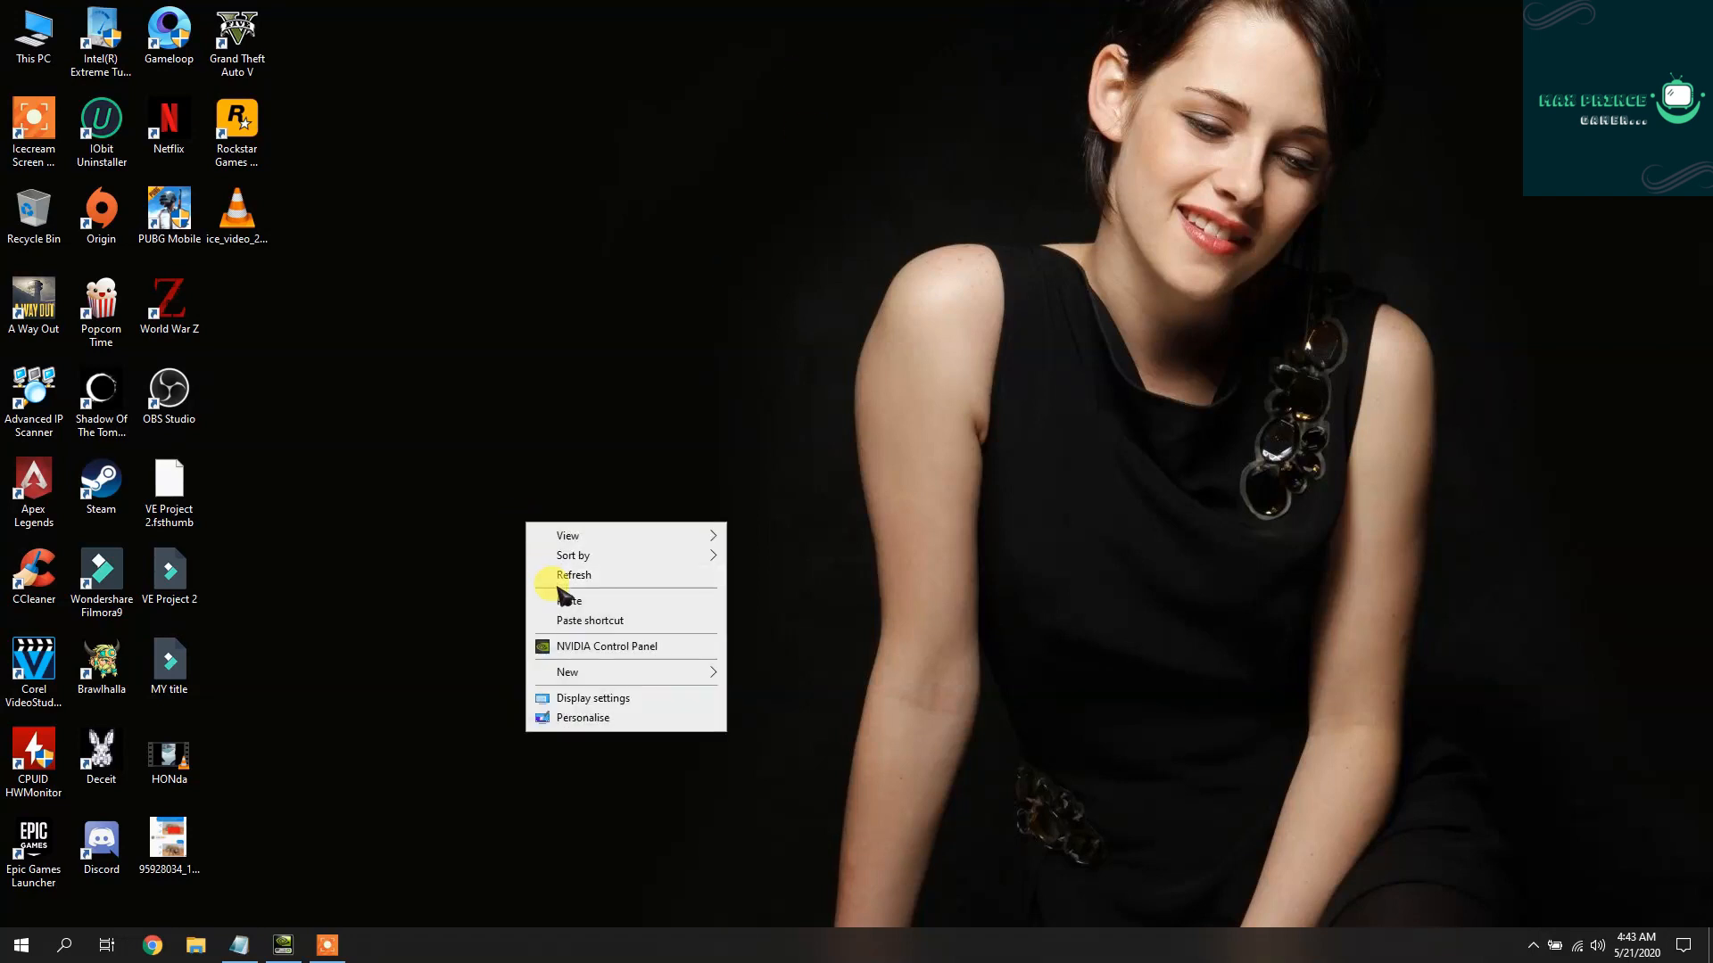
left_click(573, 575)
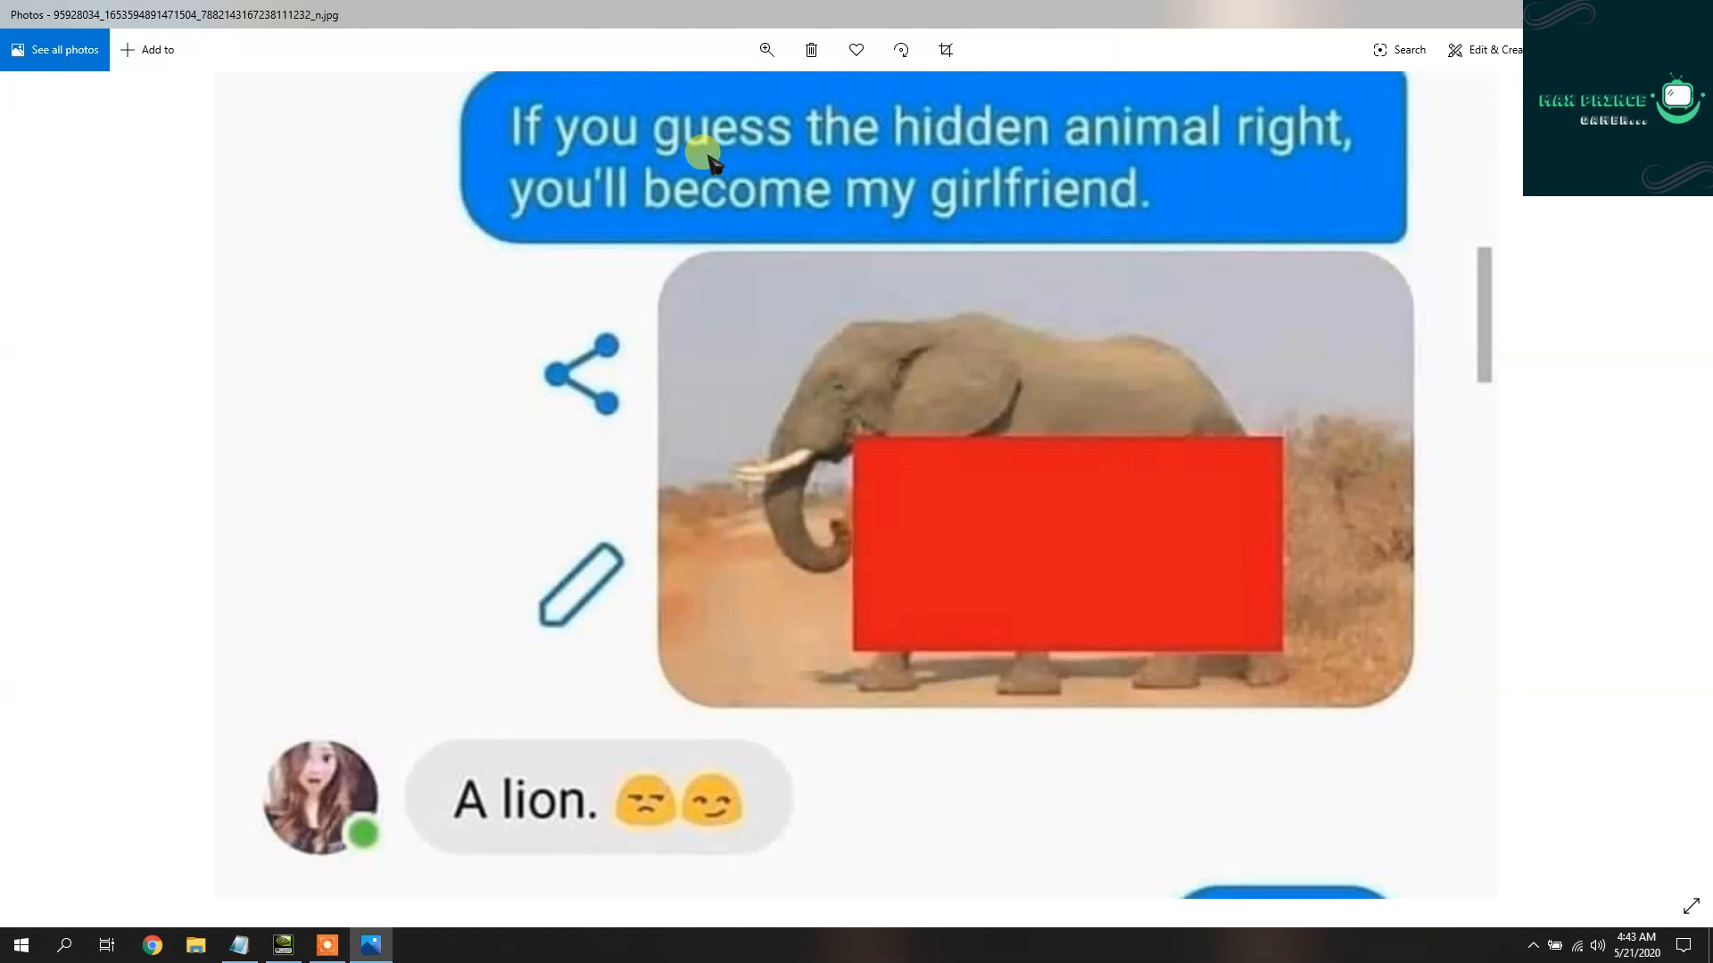
mouse_move(925, 821)
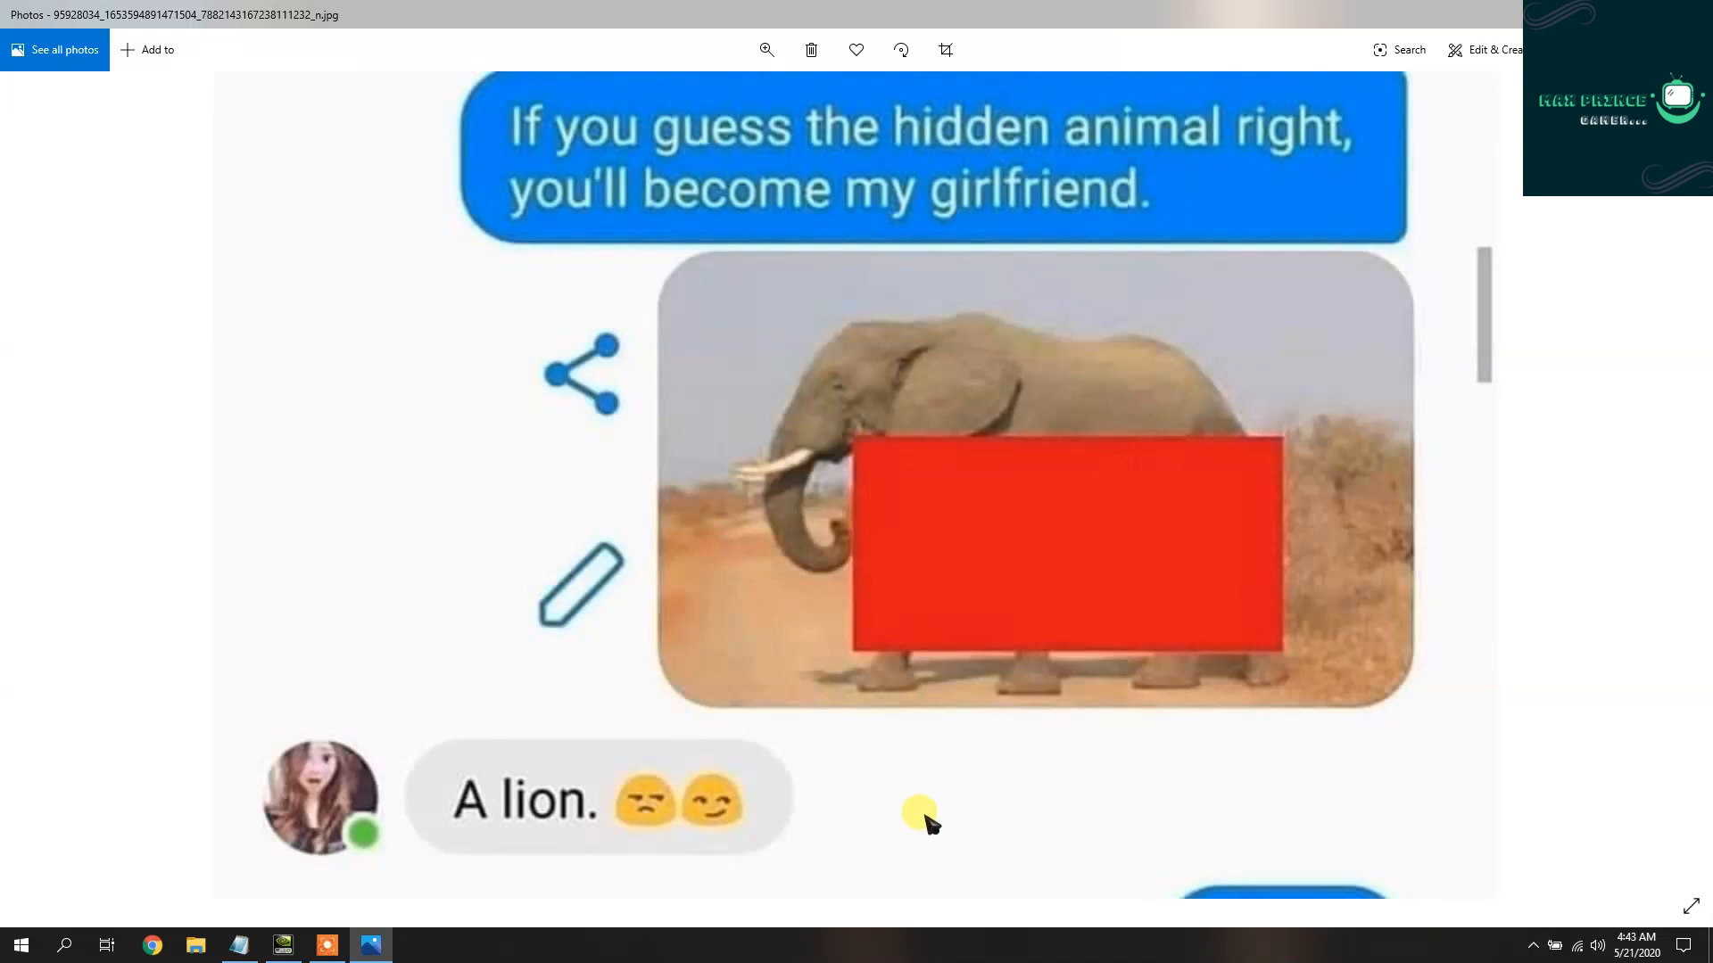
scroll("down", 3)
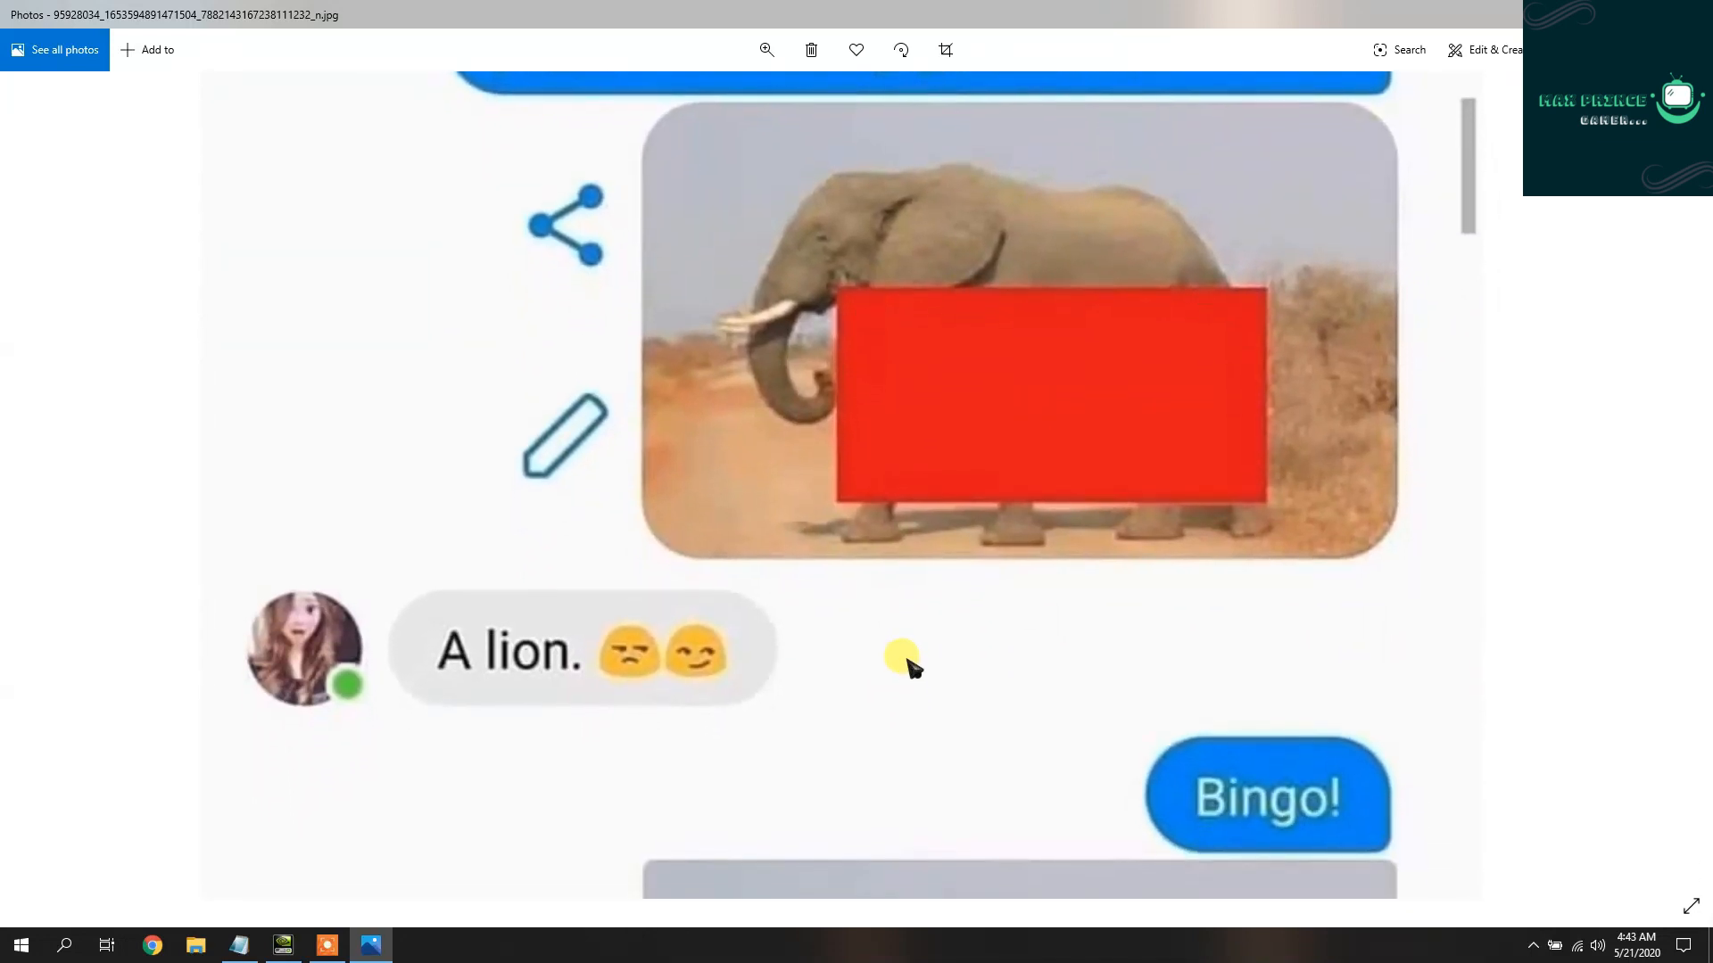
scroll("down", 3)
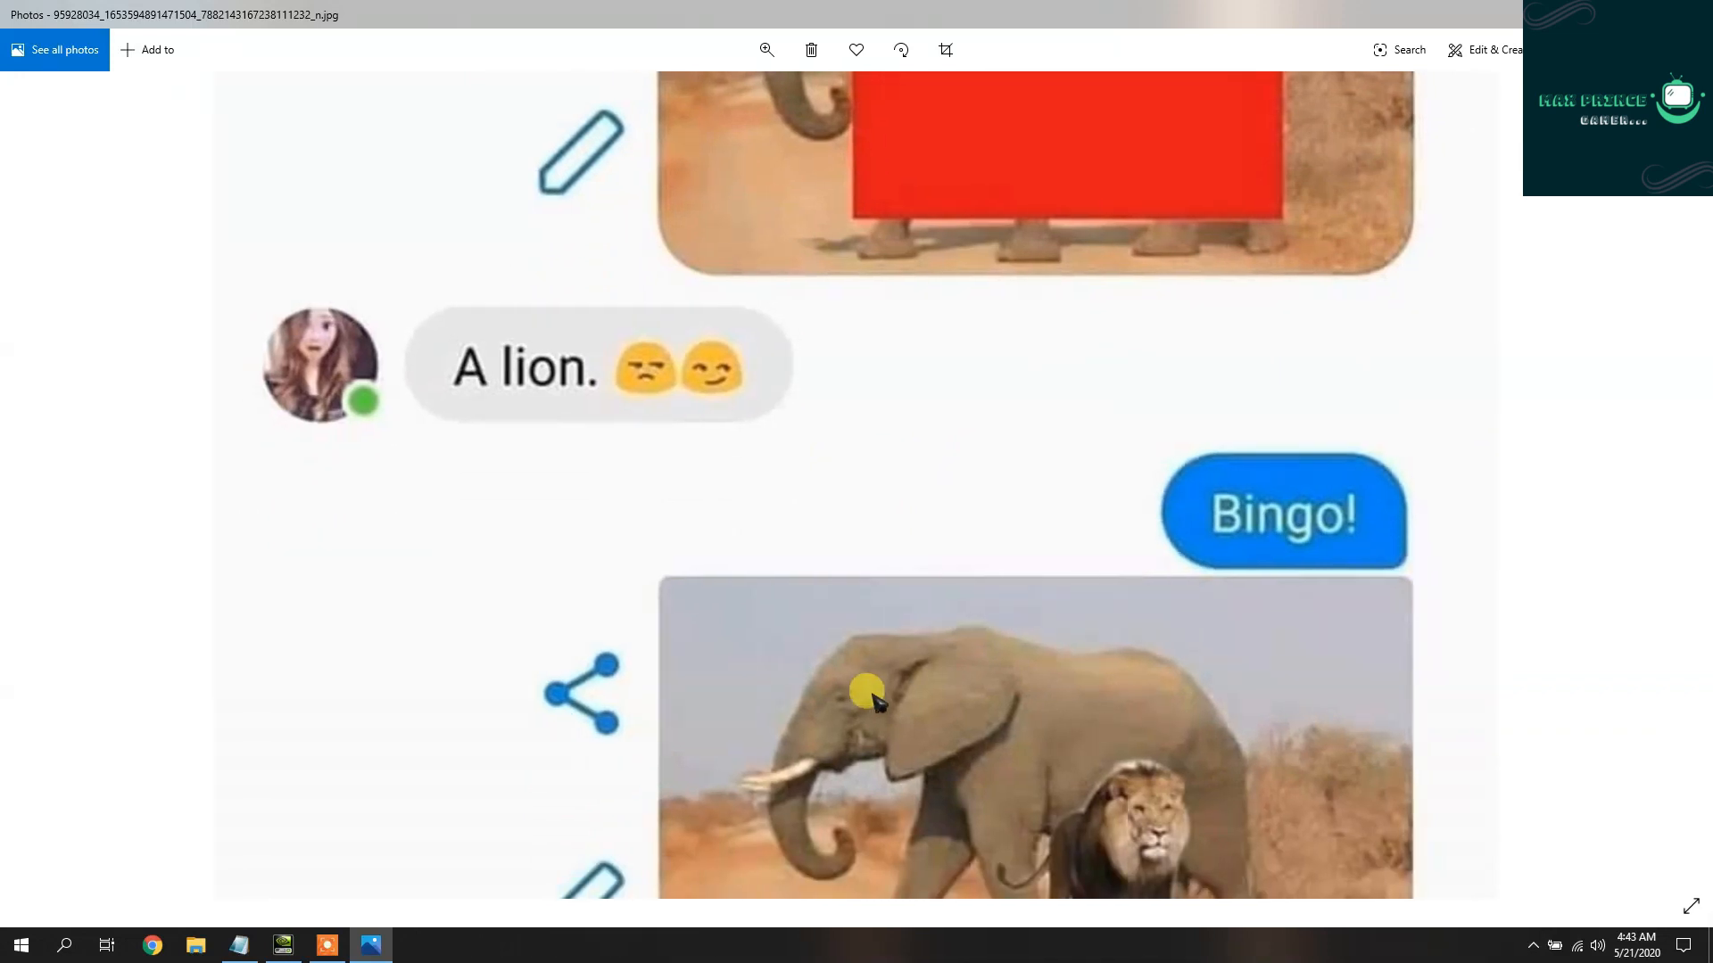
scroll("down", 3)
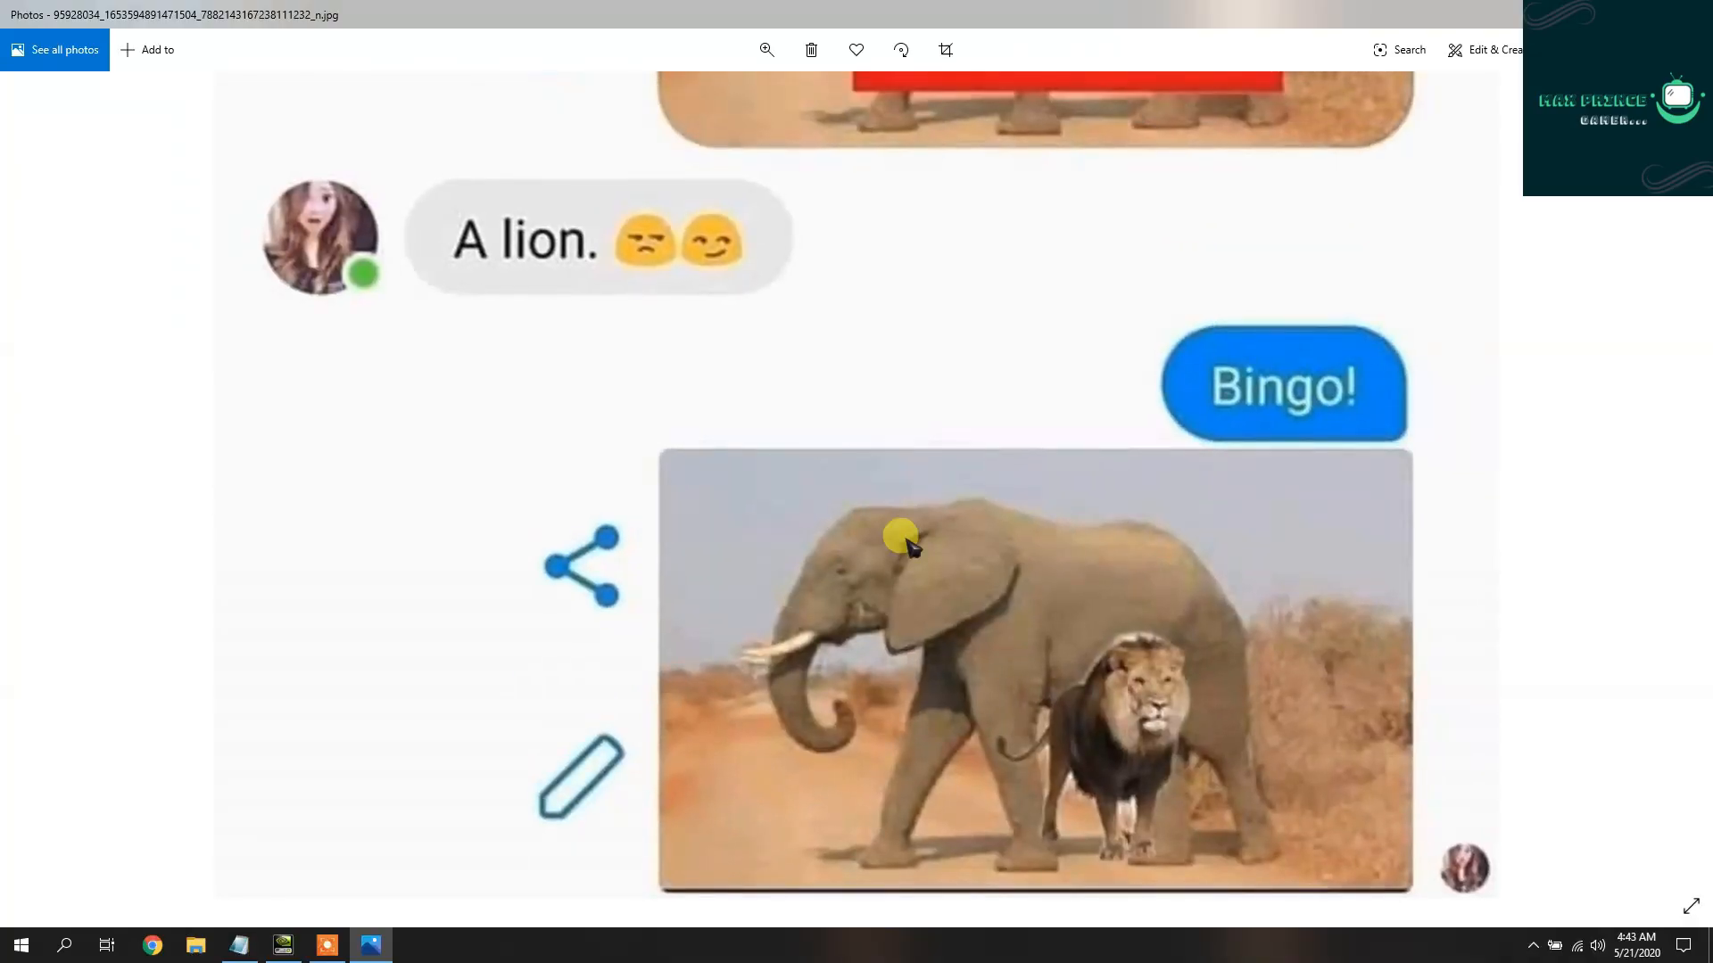
scroll("up", 3)
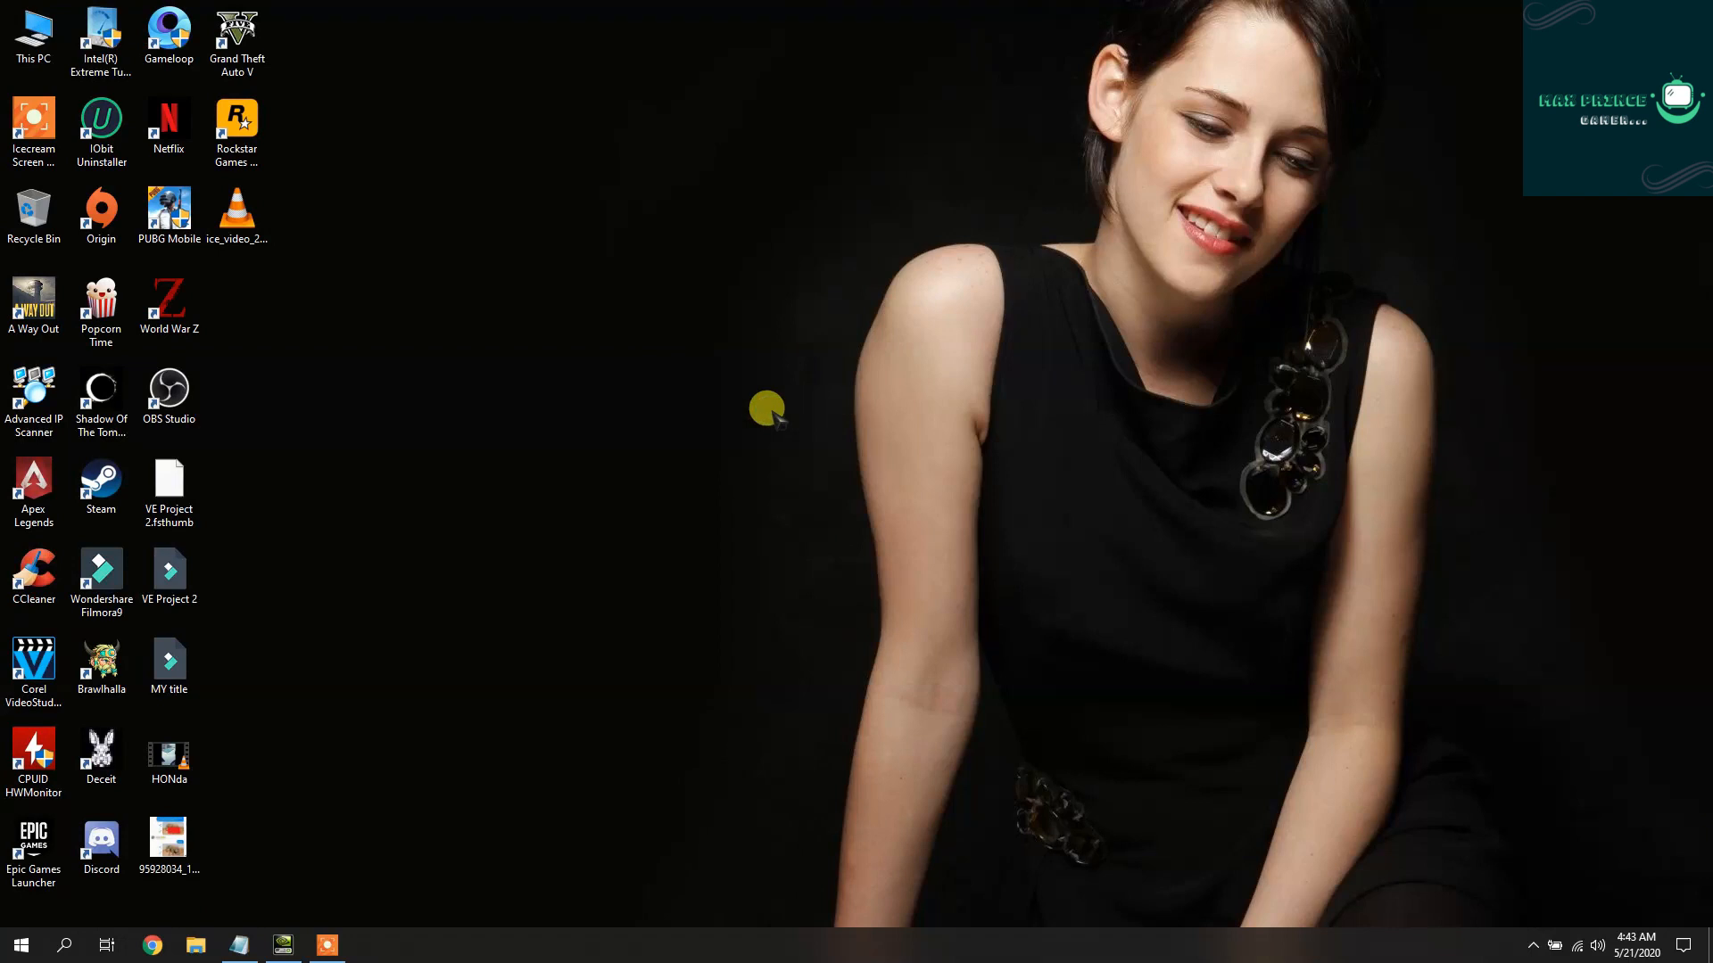
mouse_move(366, 309)
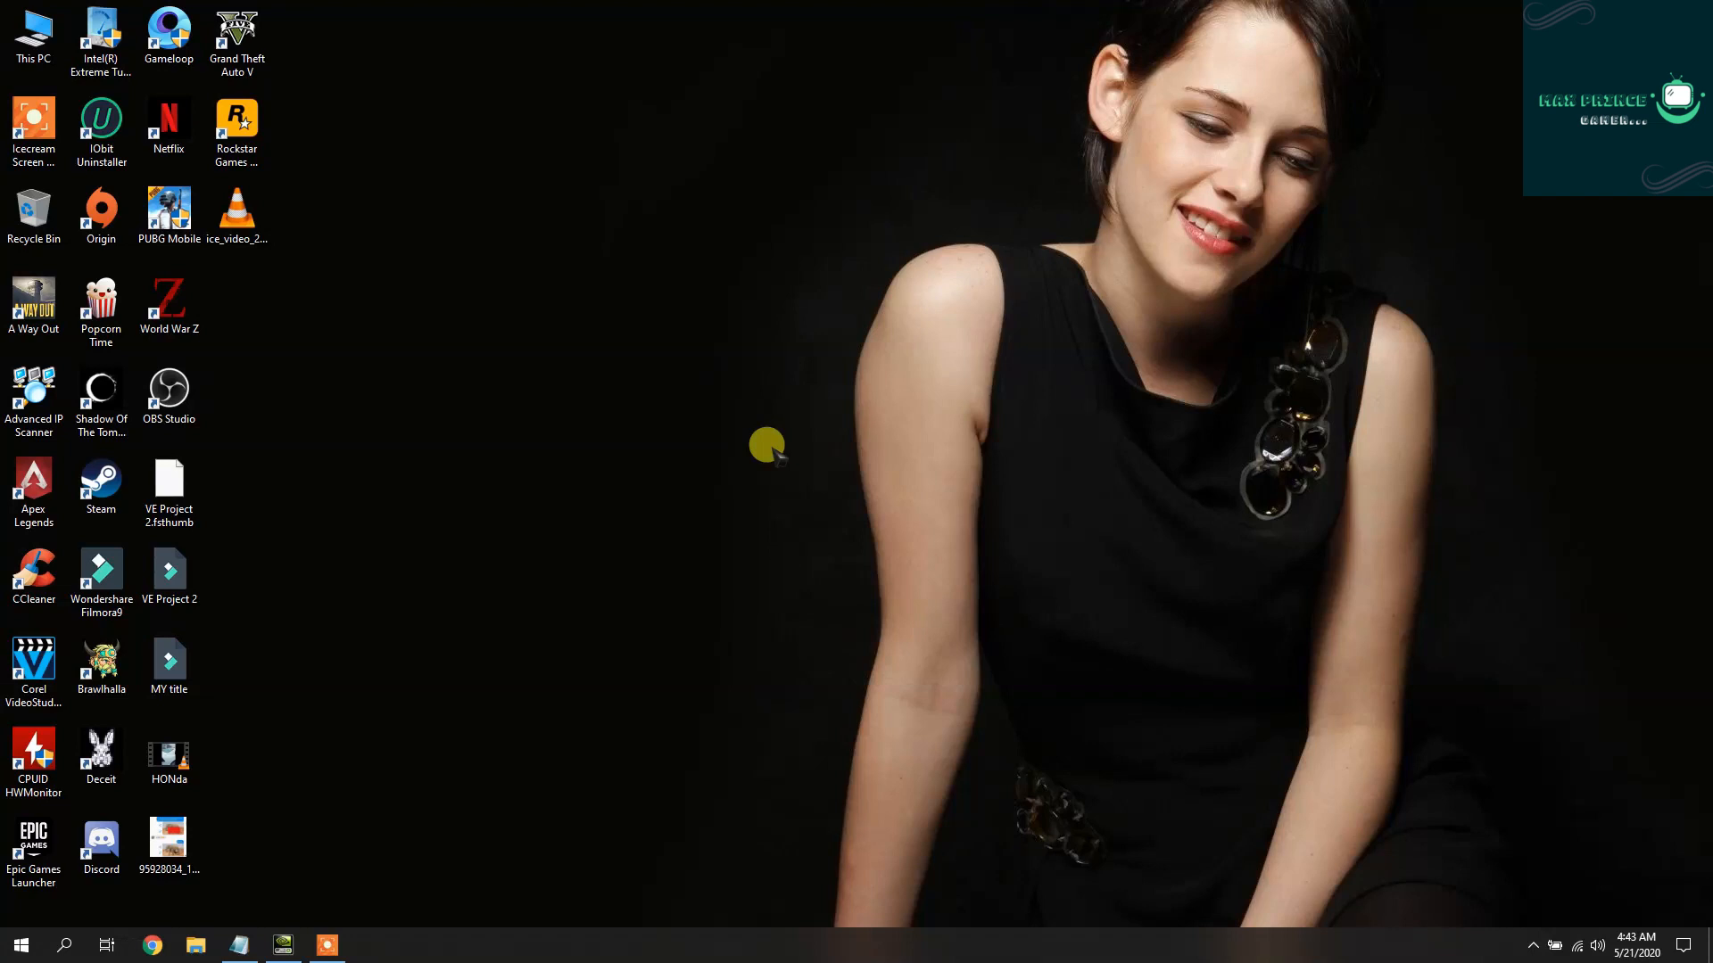
mouse_move(1347, 203)
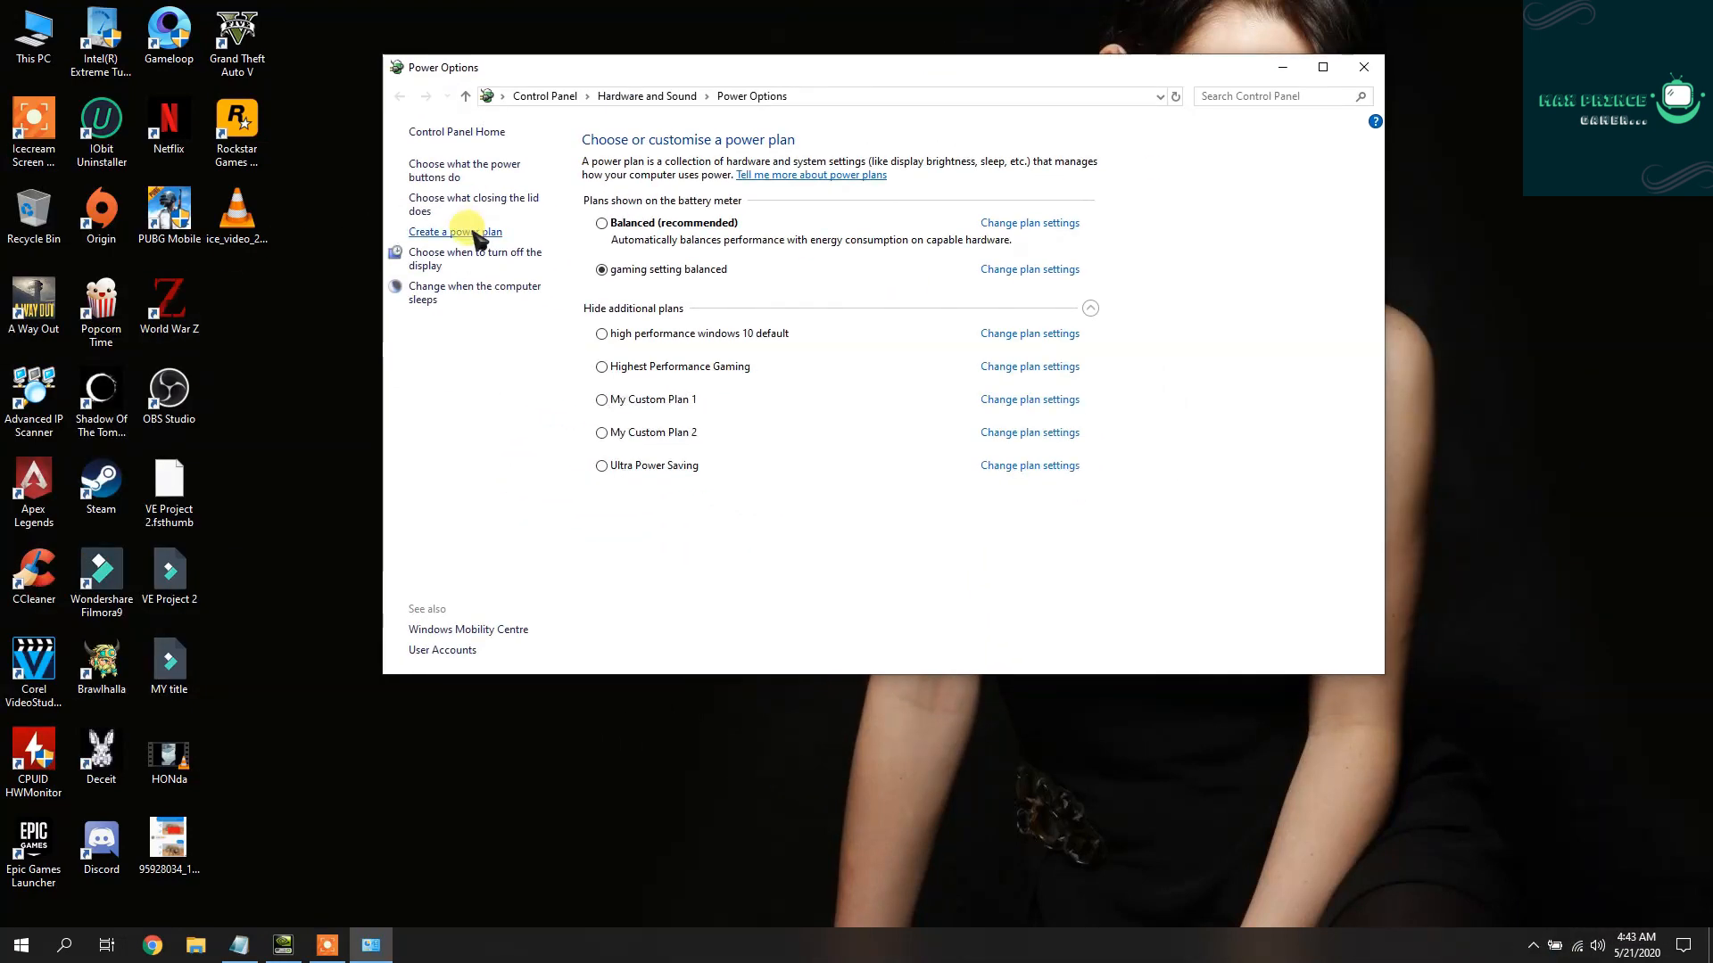
Start Create a power plan, then edit the 'gaming setting balanced' plan's settings instead
left_click(455, 230)
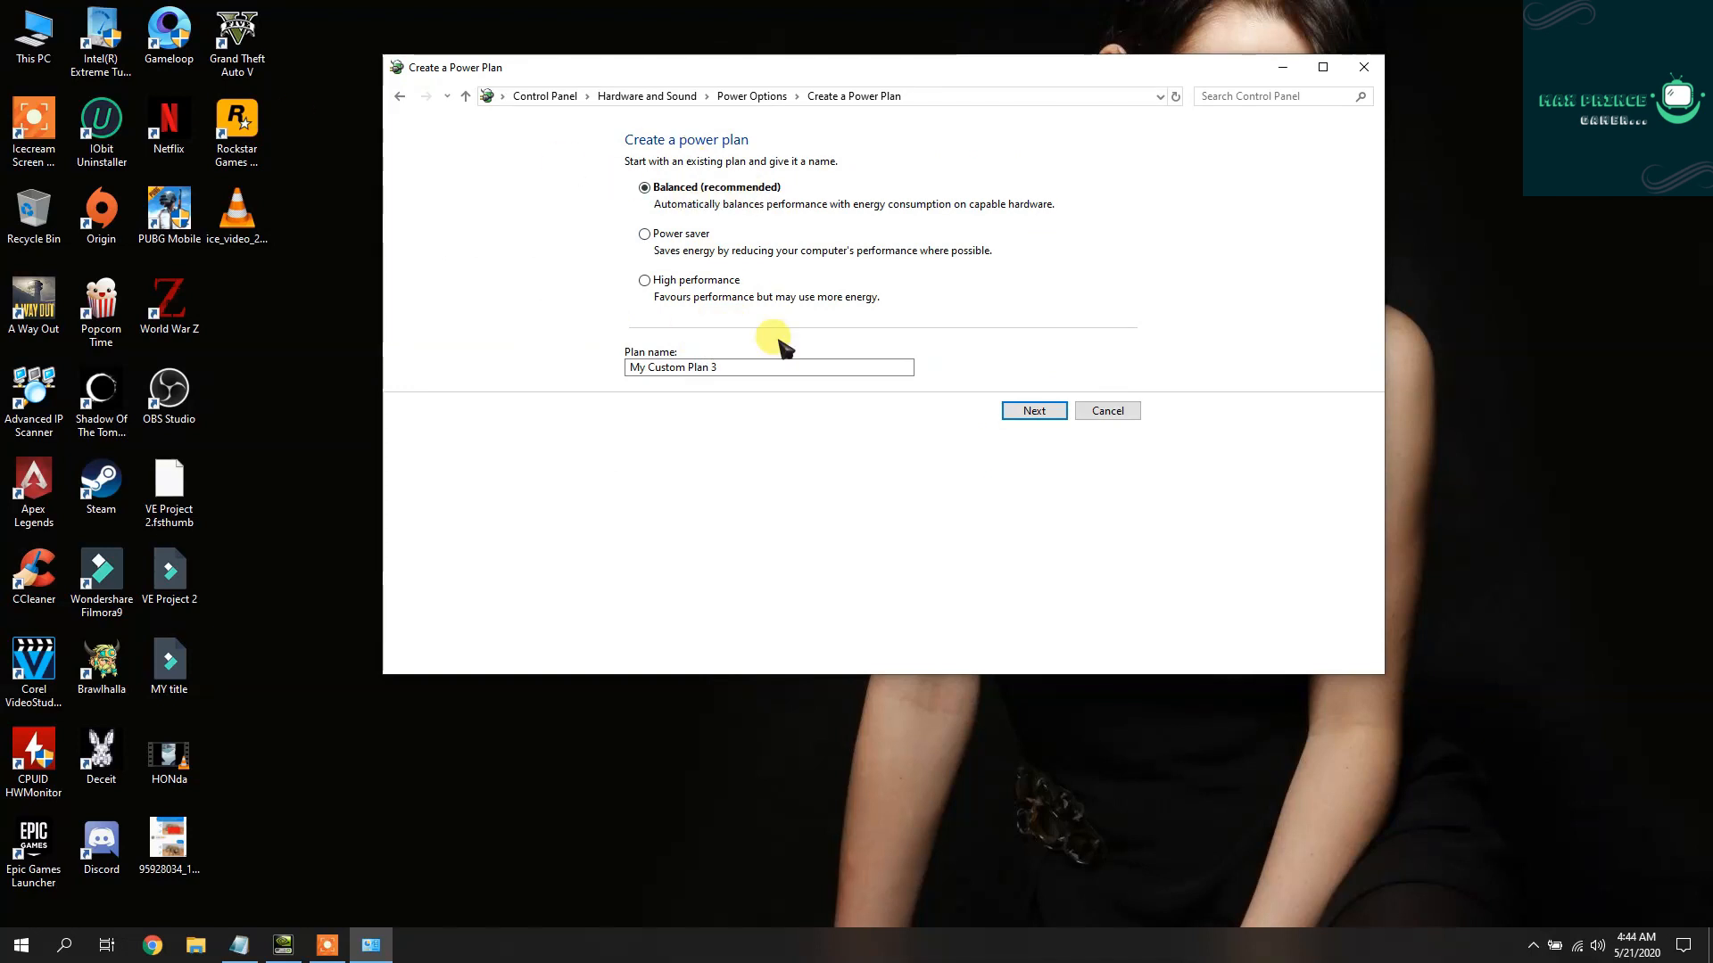
mouse_move(469, 148)
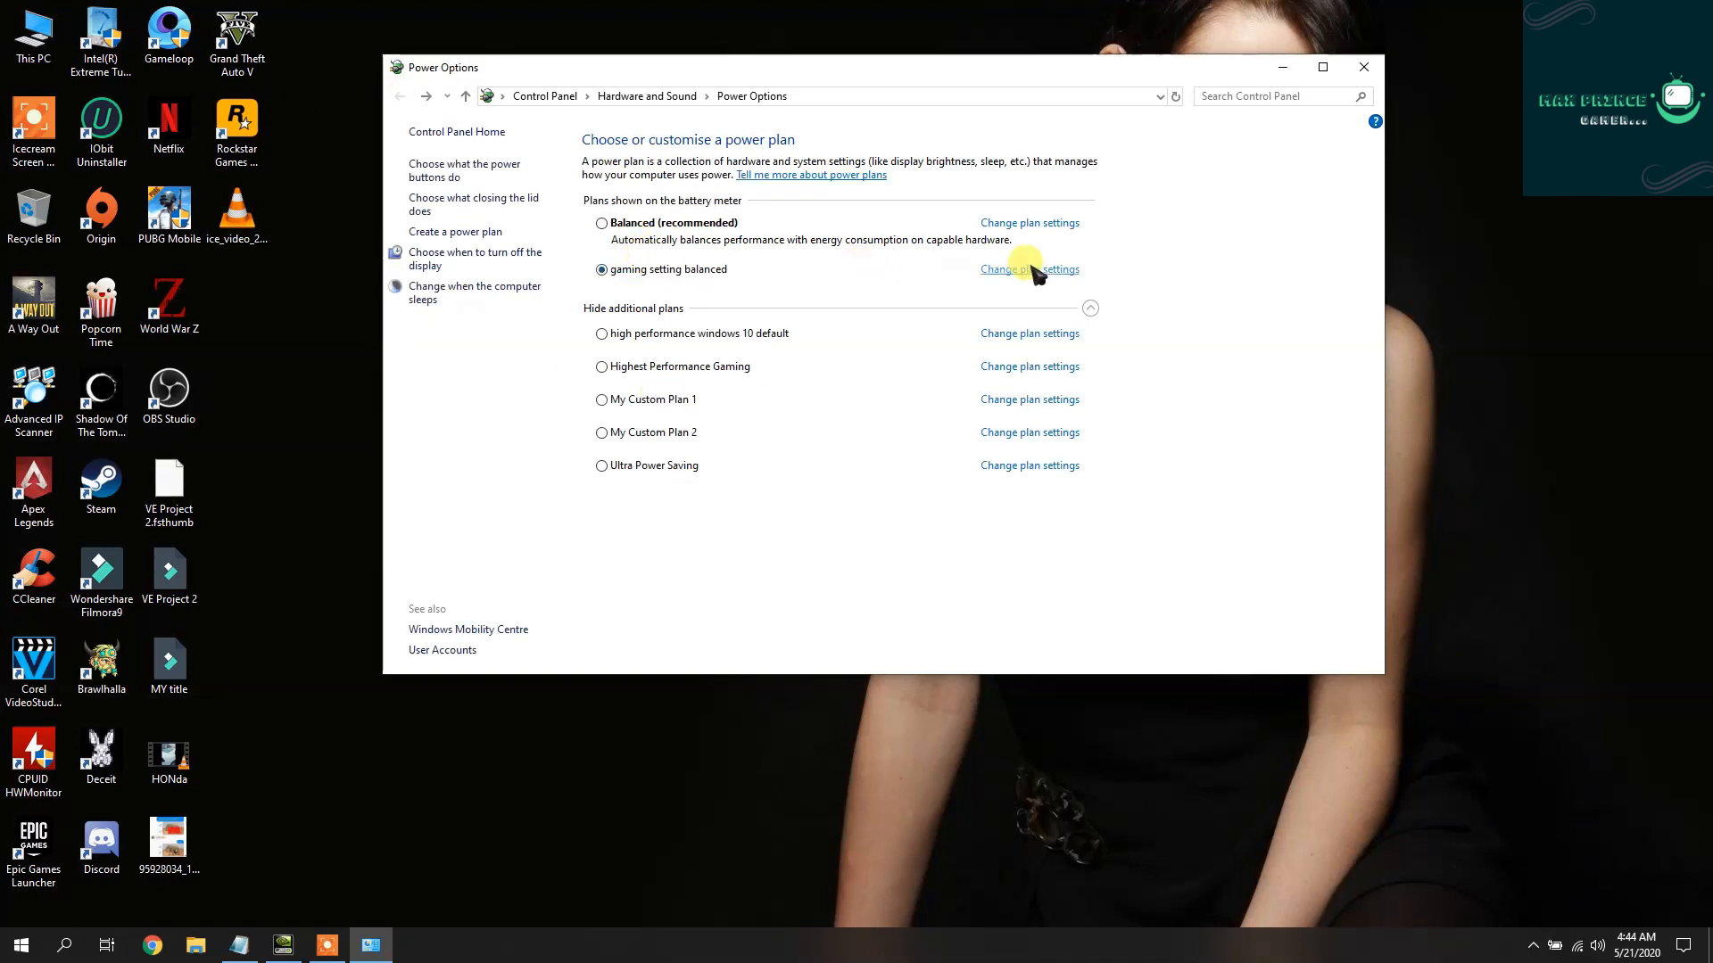
left_click(1028, 269)
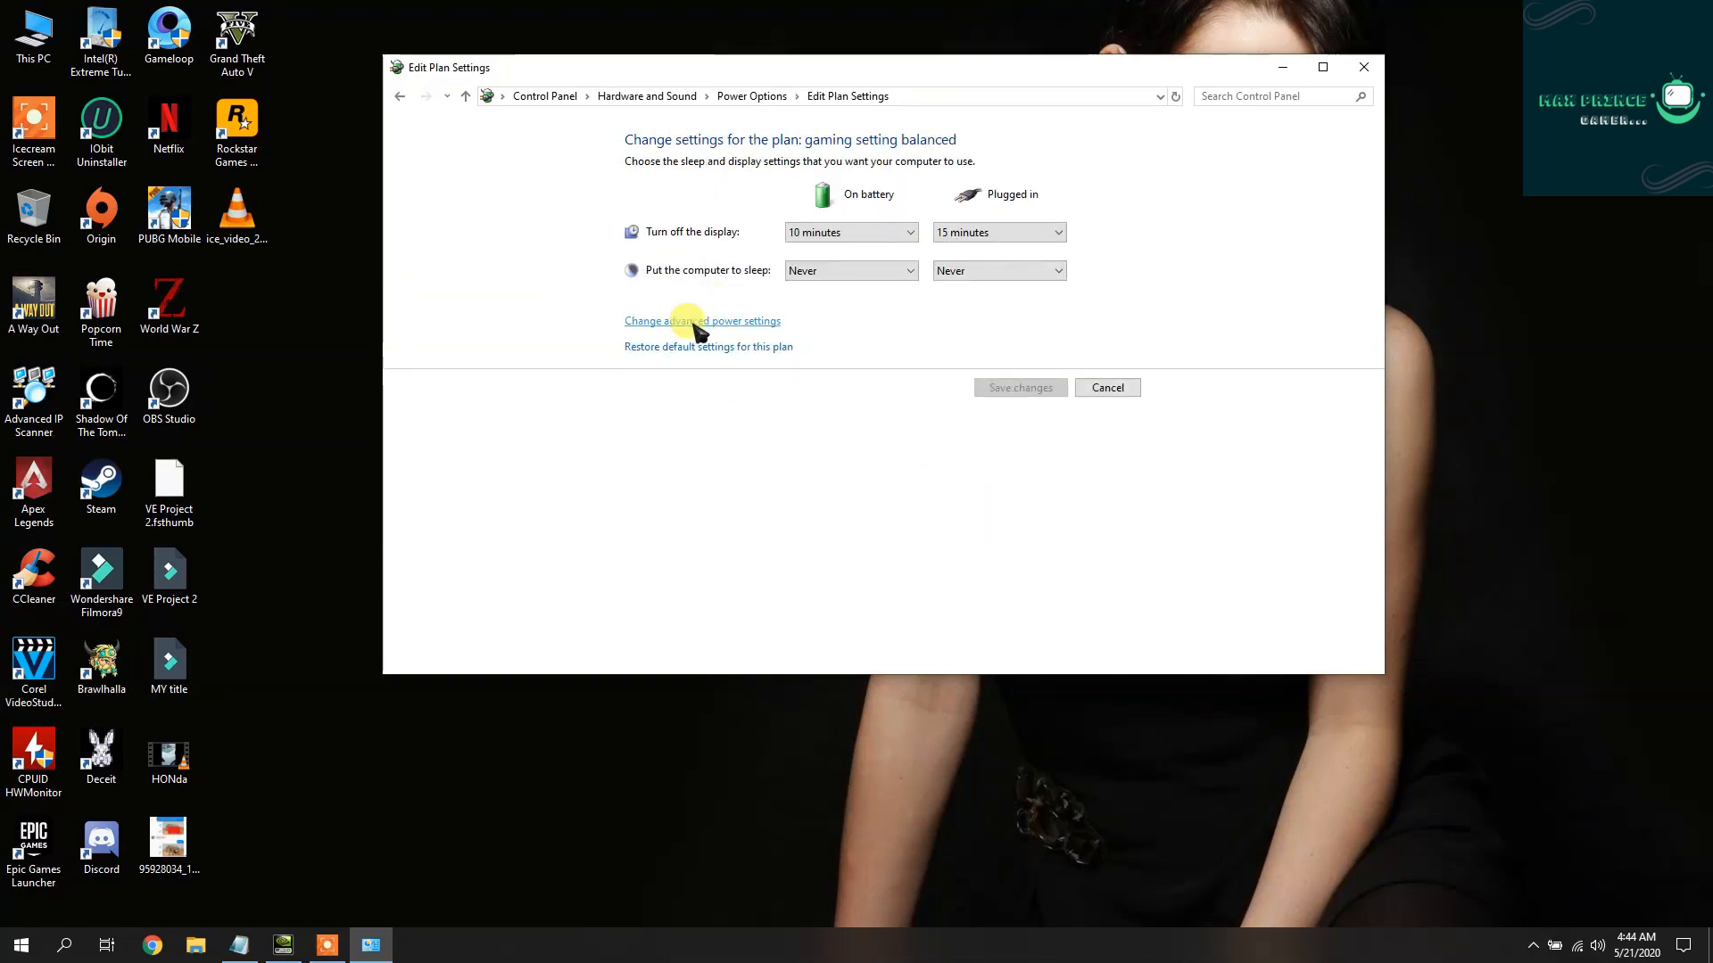
In advanced power settings, set Minimum processor state to 99% on battery and plugged in
left_click(701, 319)
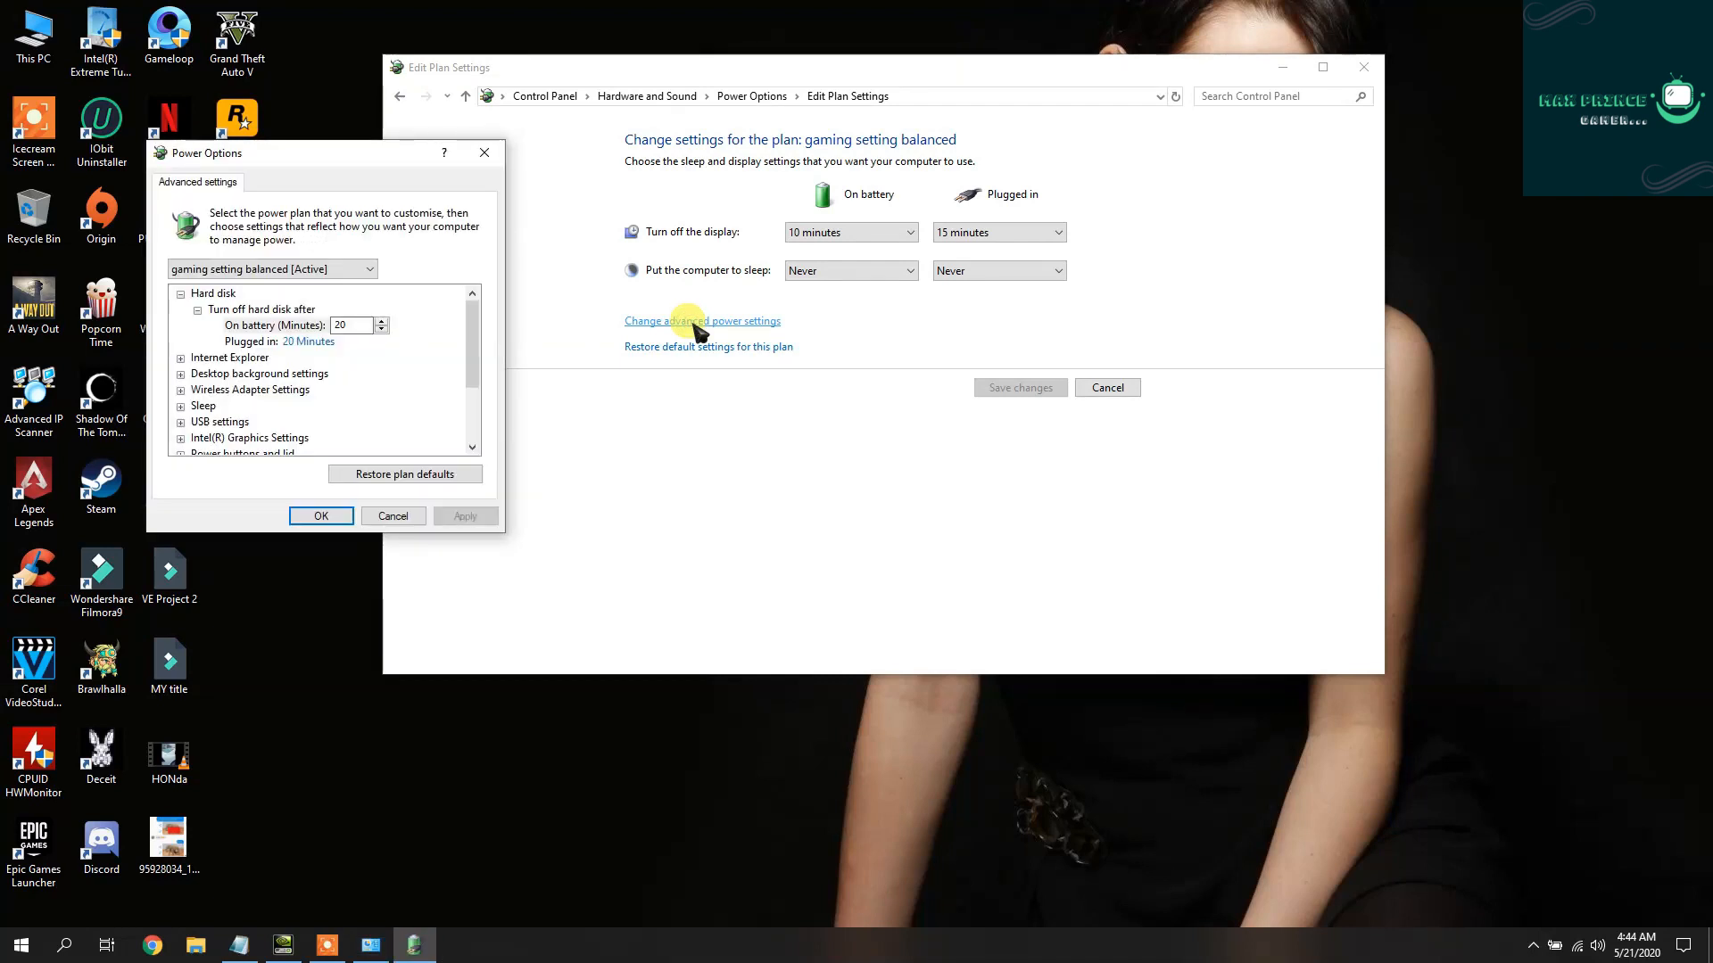
scroll("down", 3)
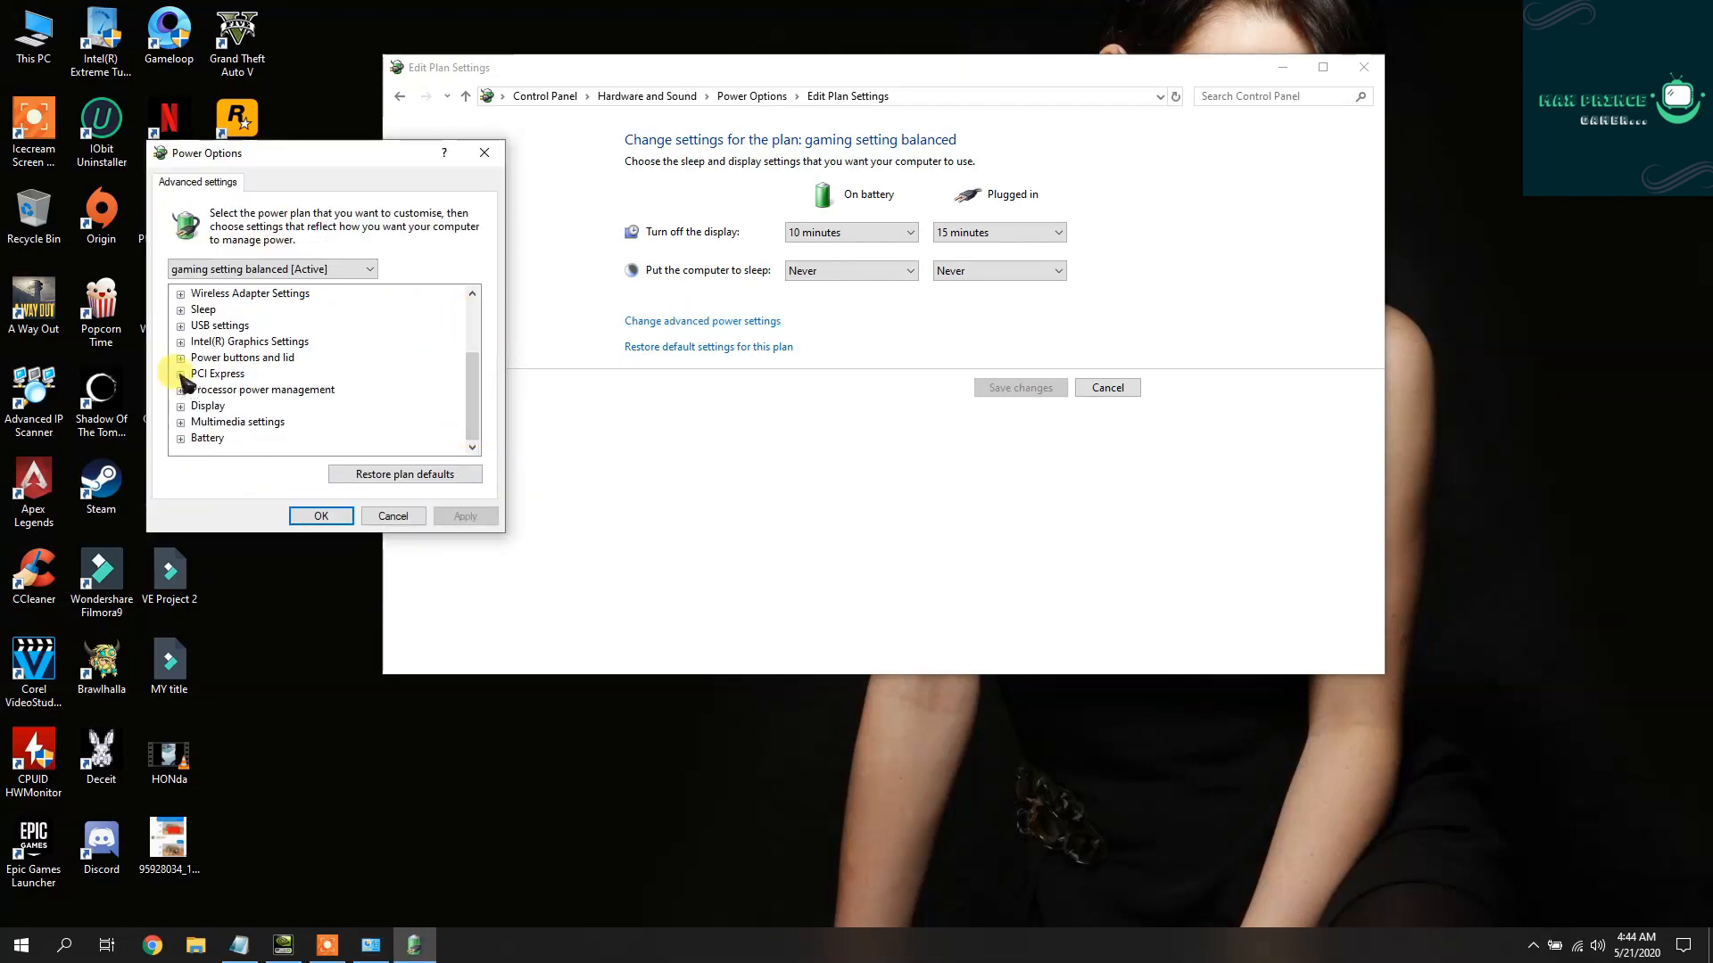
left_click(182, 389)
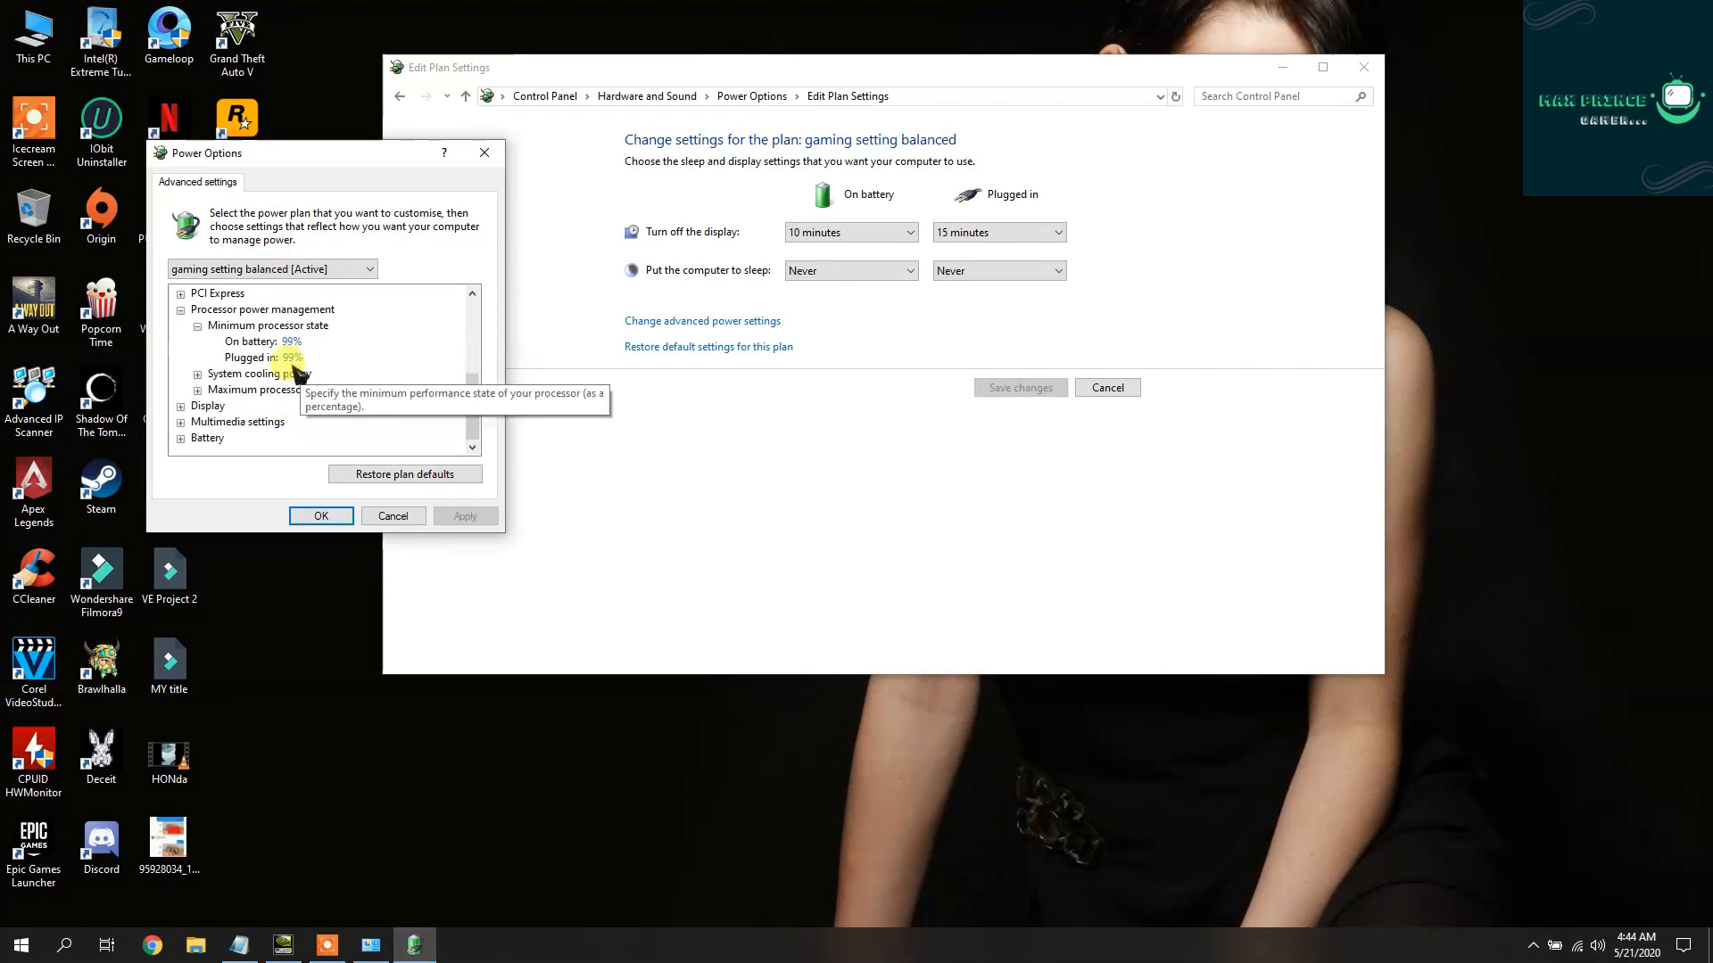
left_click(198, 373)
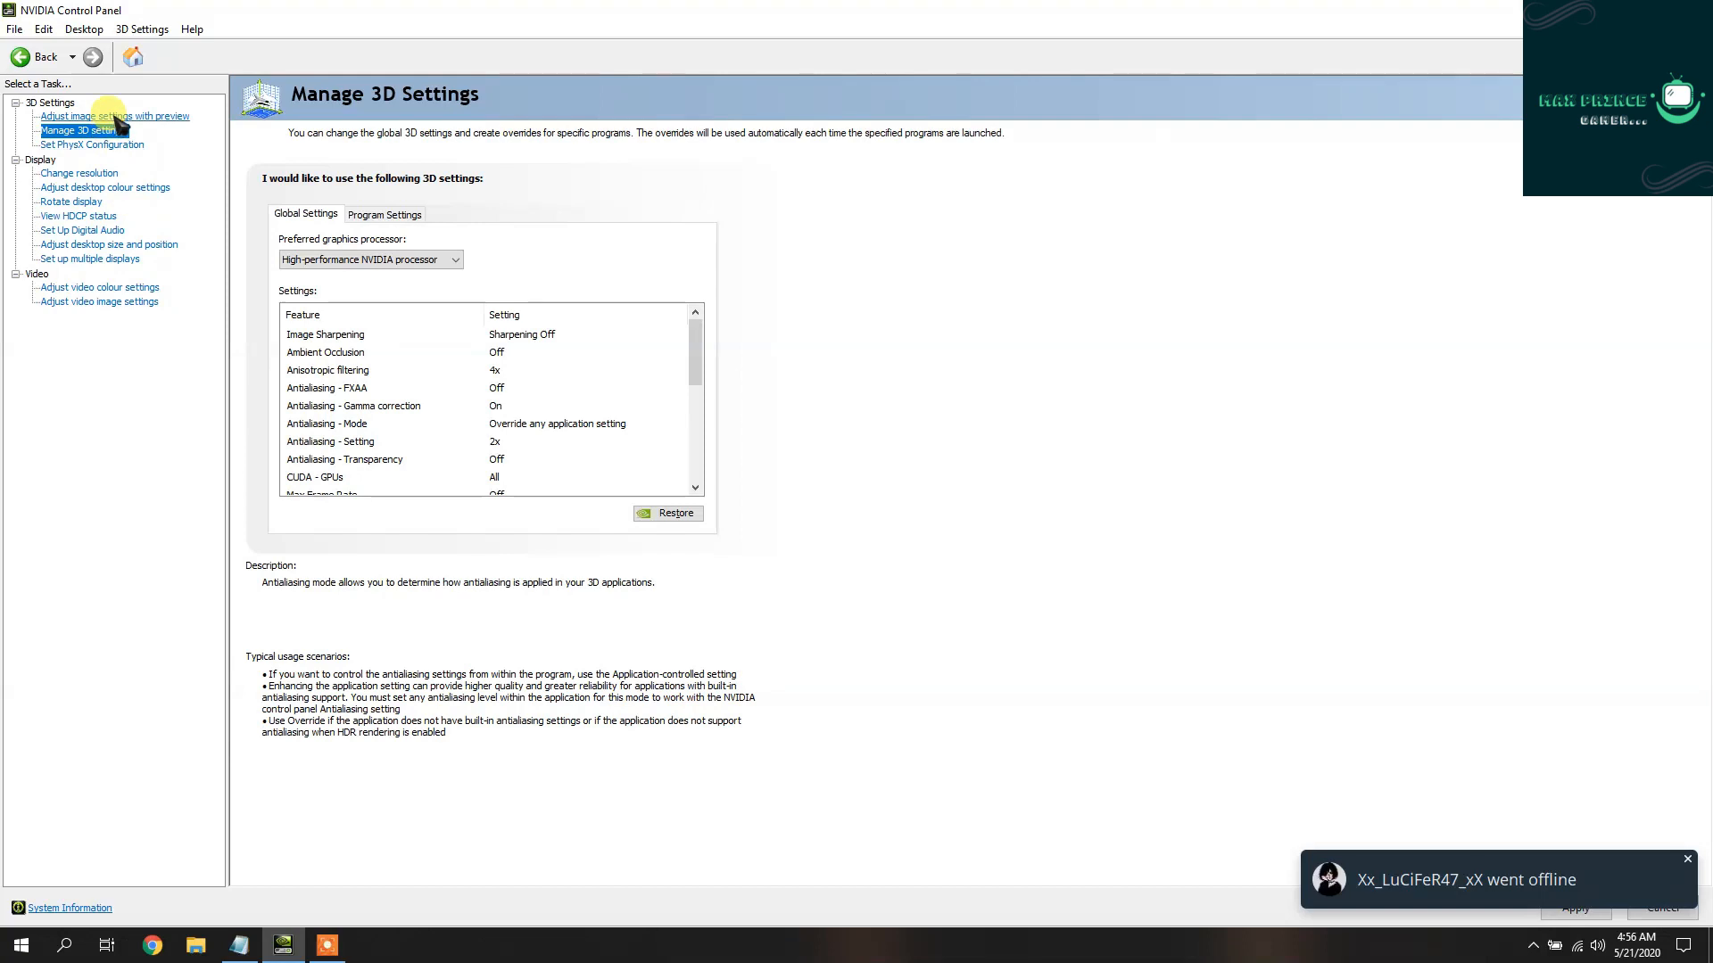
Try the image-settings preference slider at Performance, then select Use the advanced 3D image settings
left_click(114, 116)
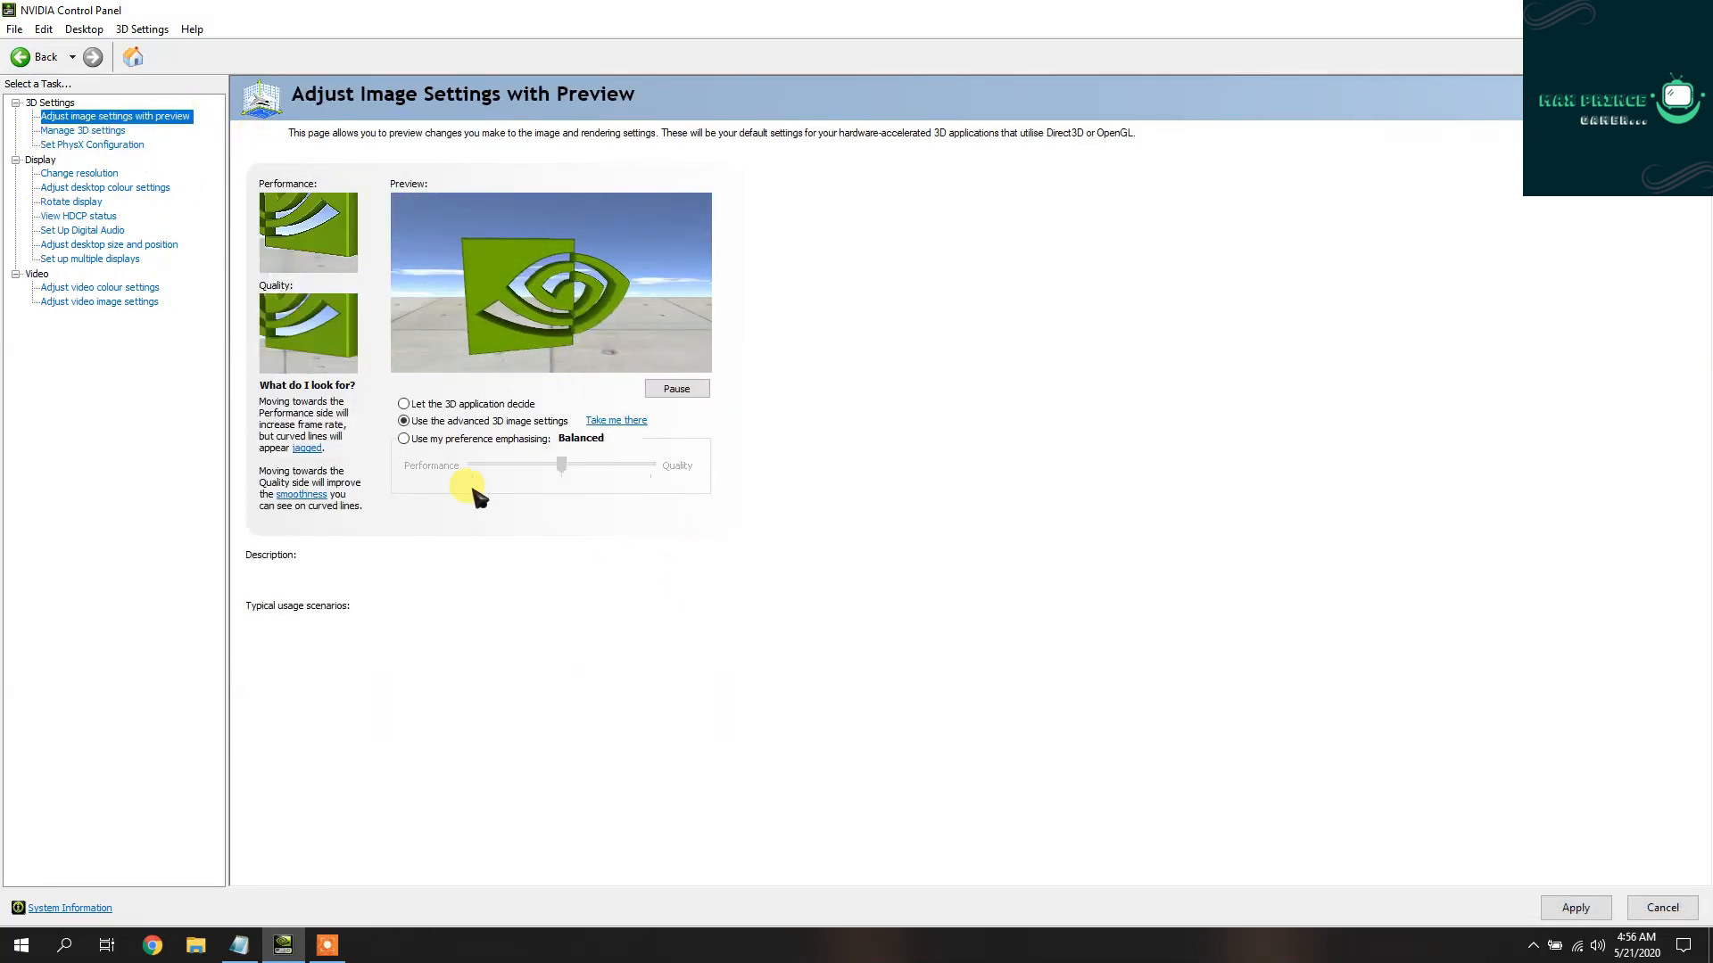
left_click(405, 439)
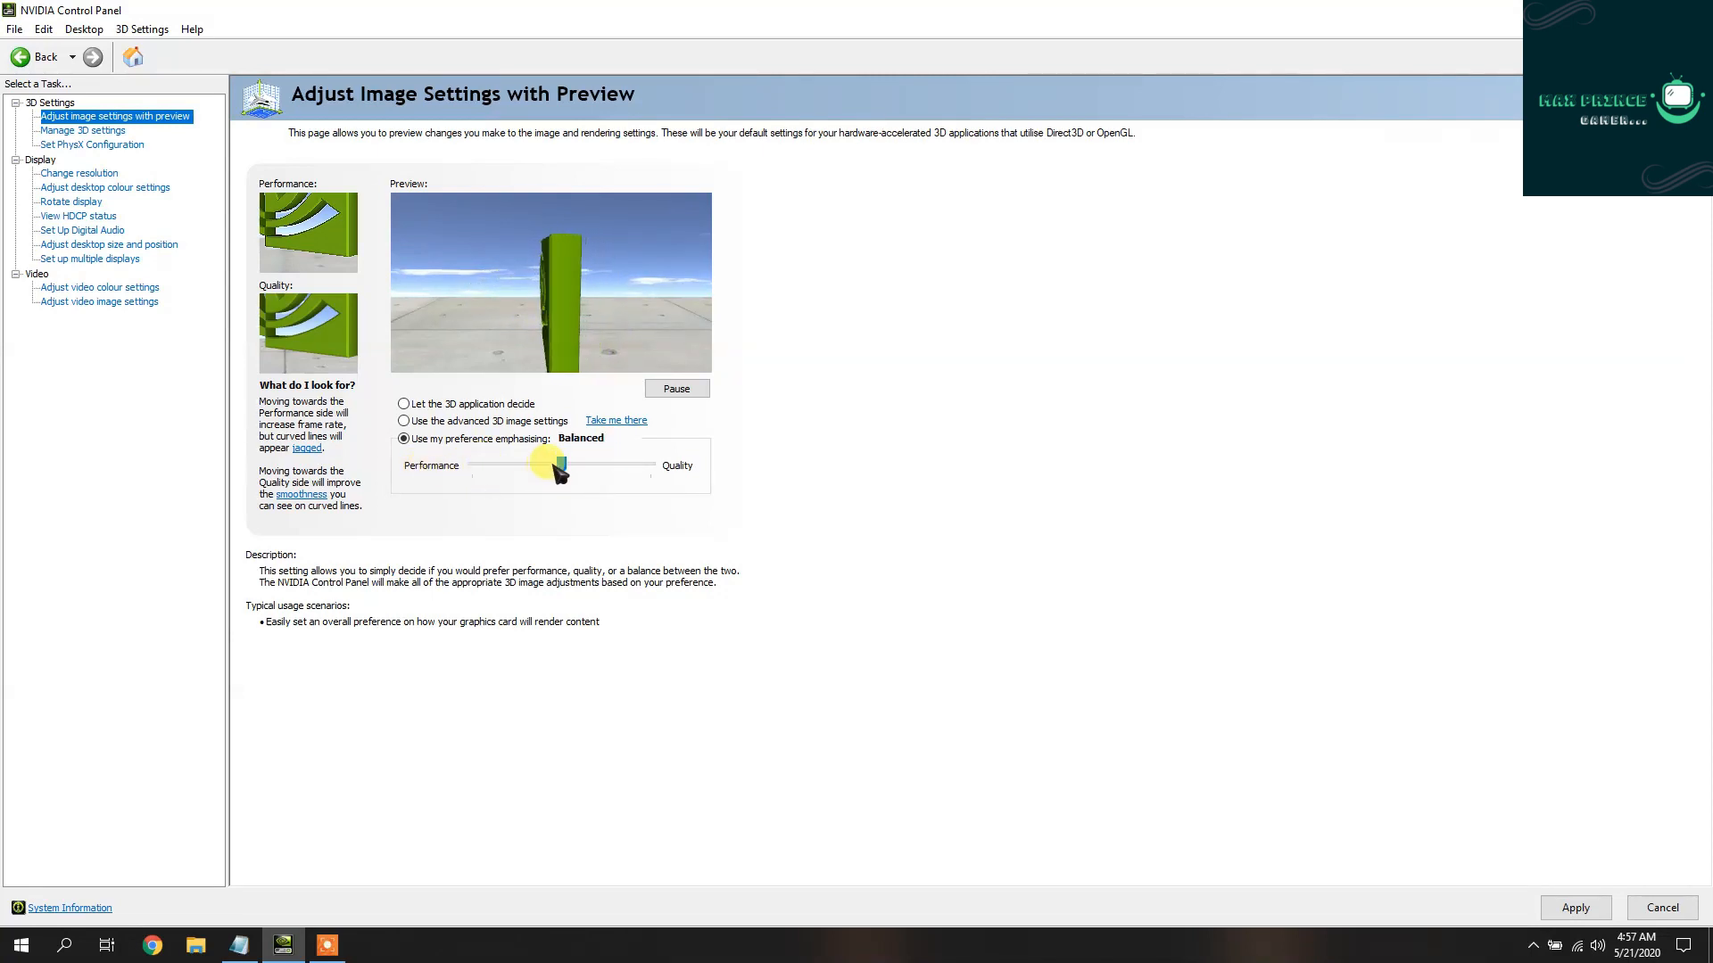
left_click_drag(561, 463, 471, 464)
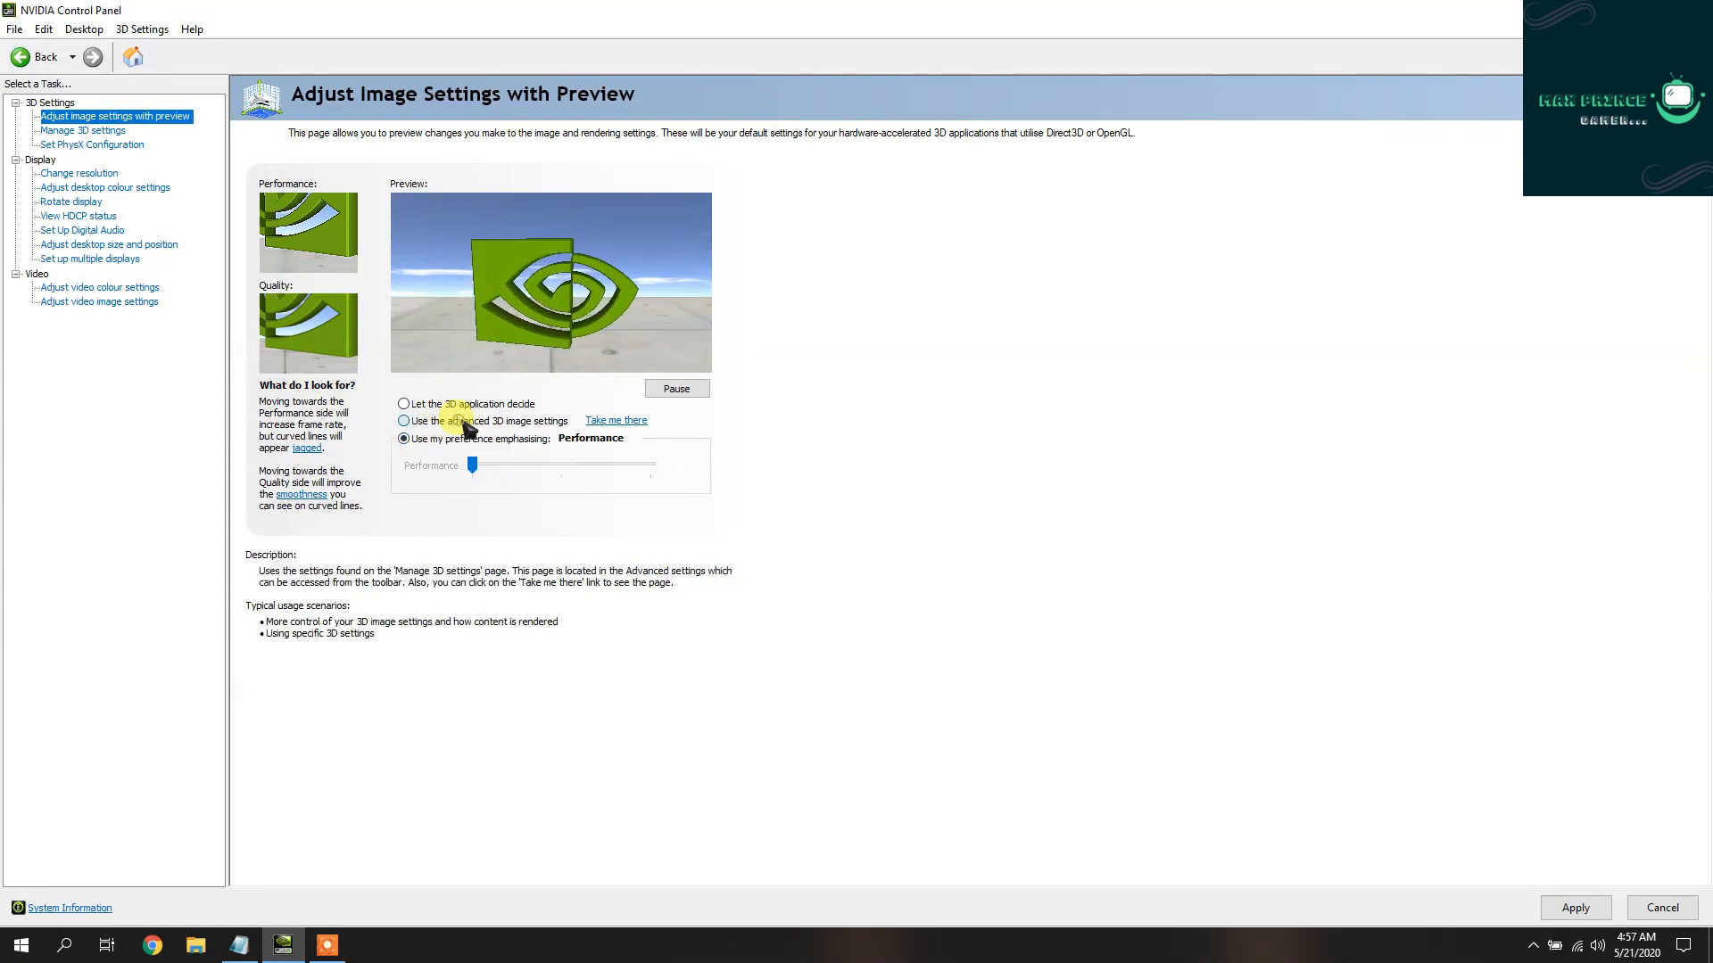
left_click(405, 421)
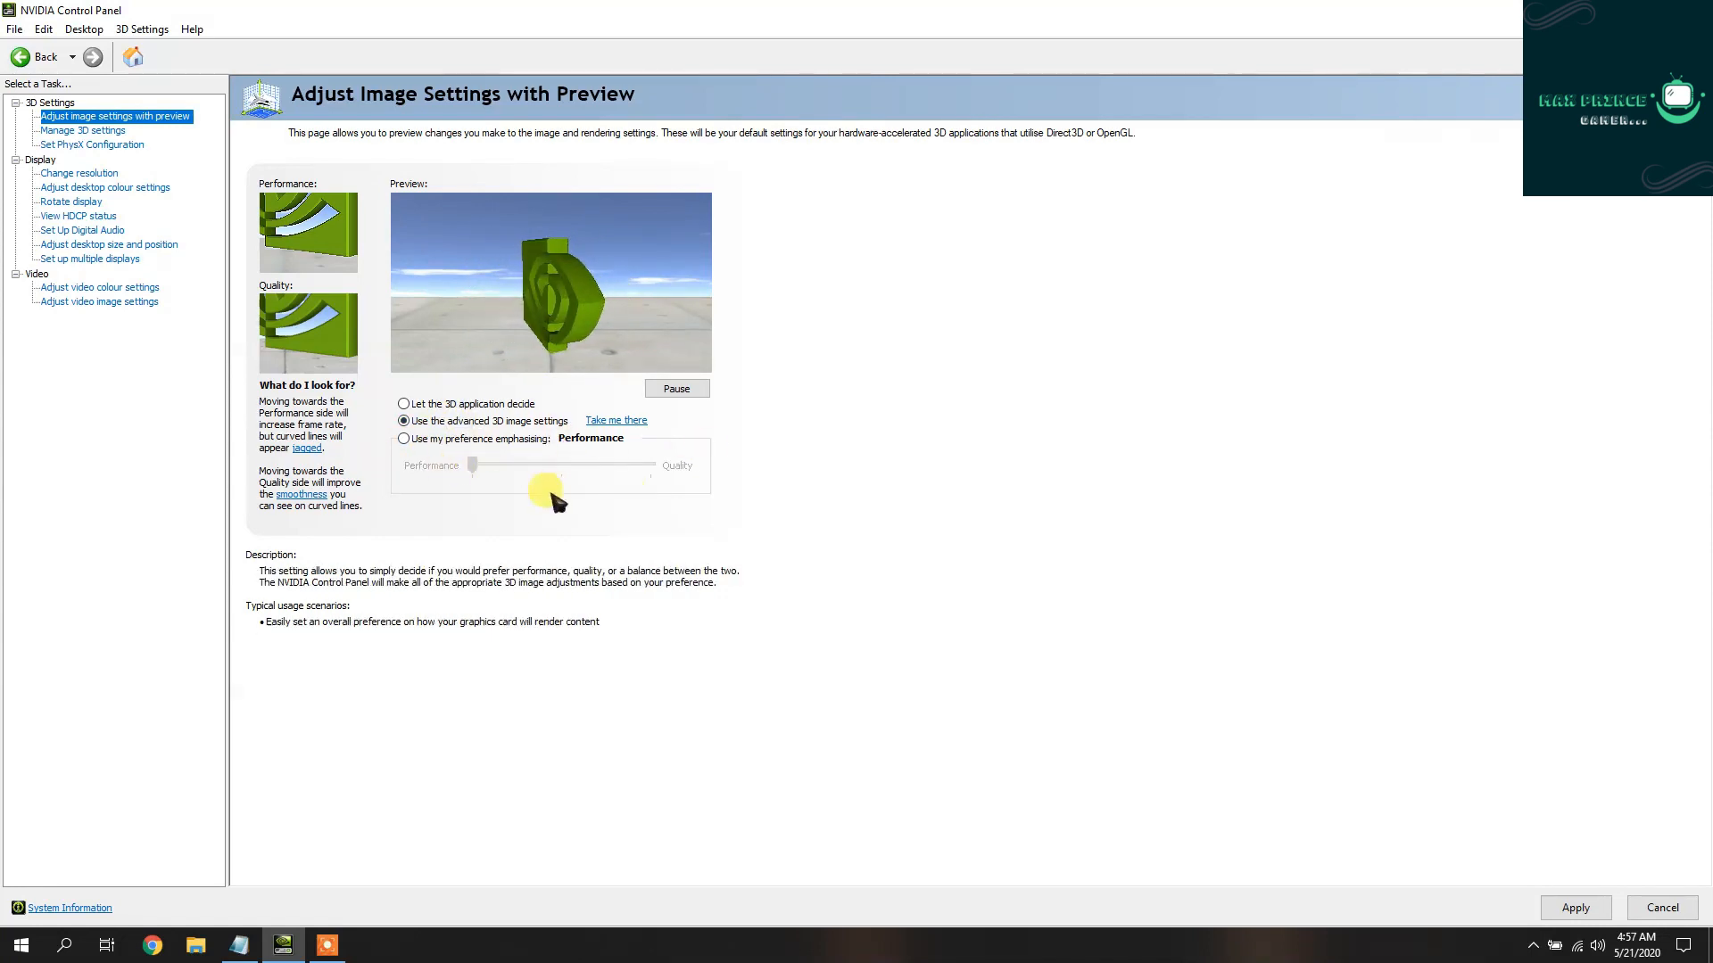
mouse_move(942, 446)
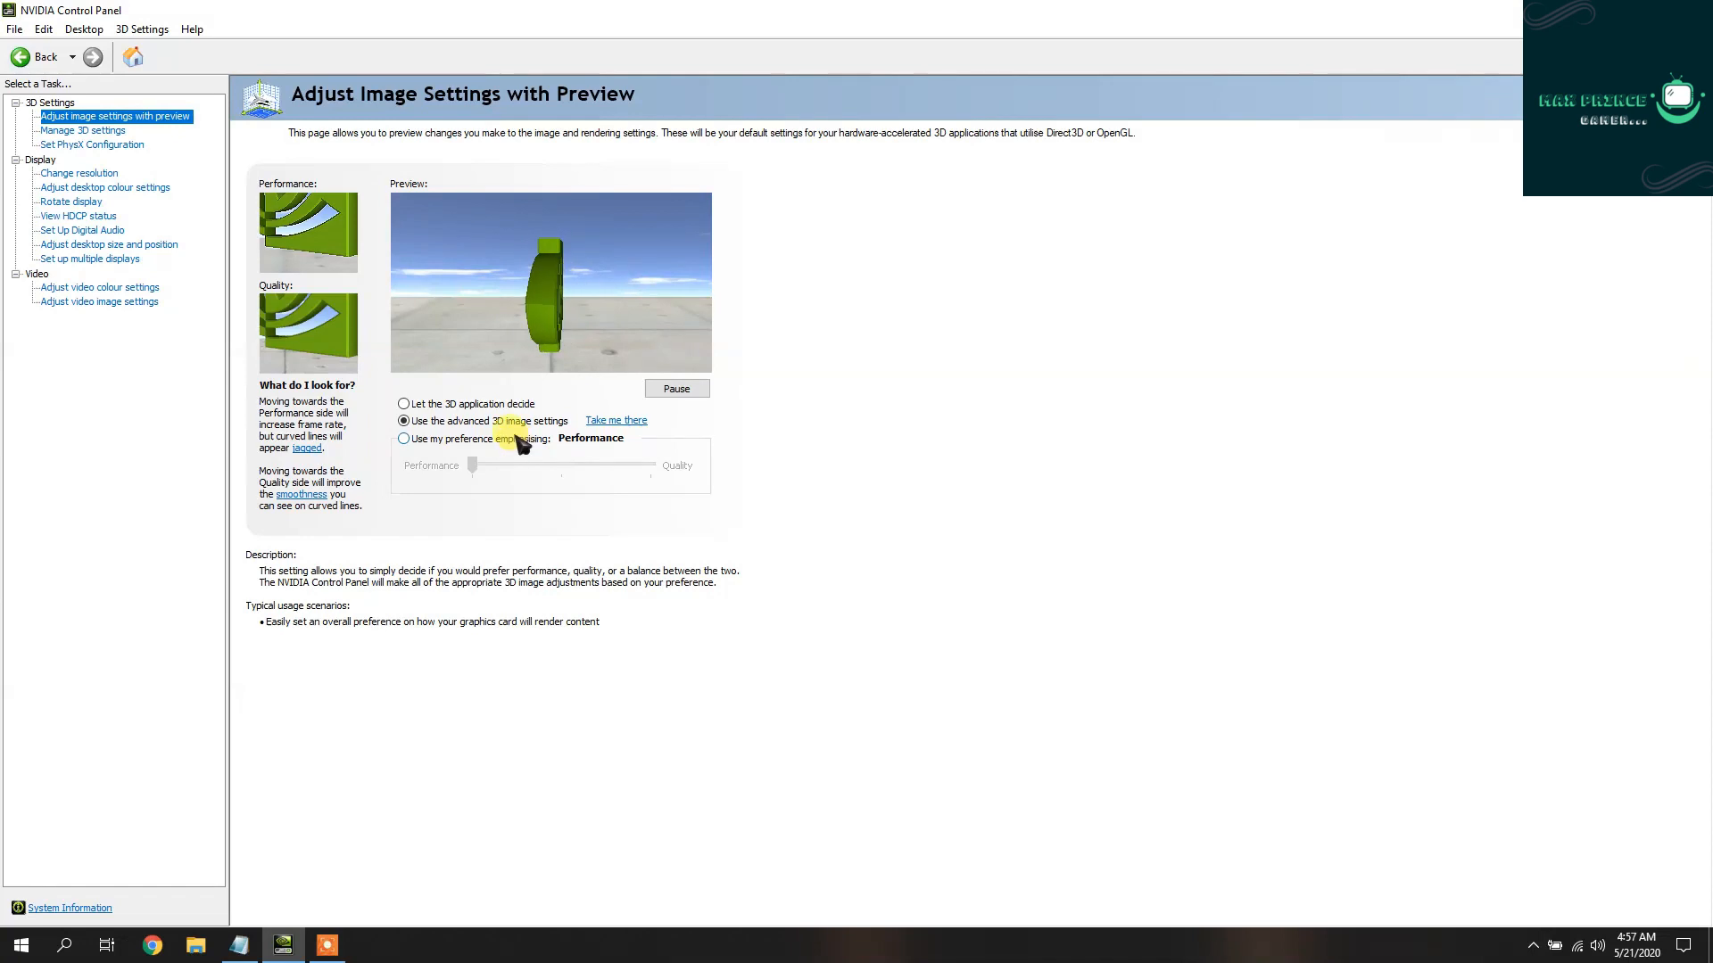
left_click(82, 131)
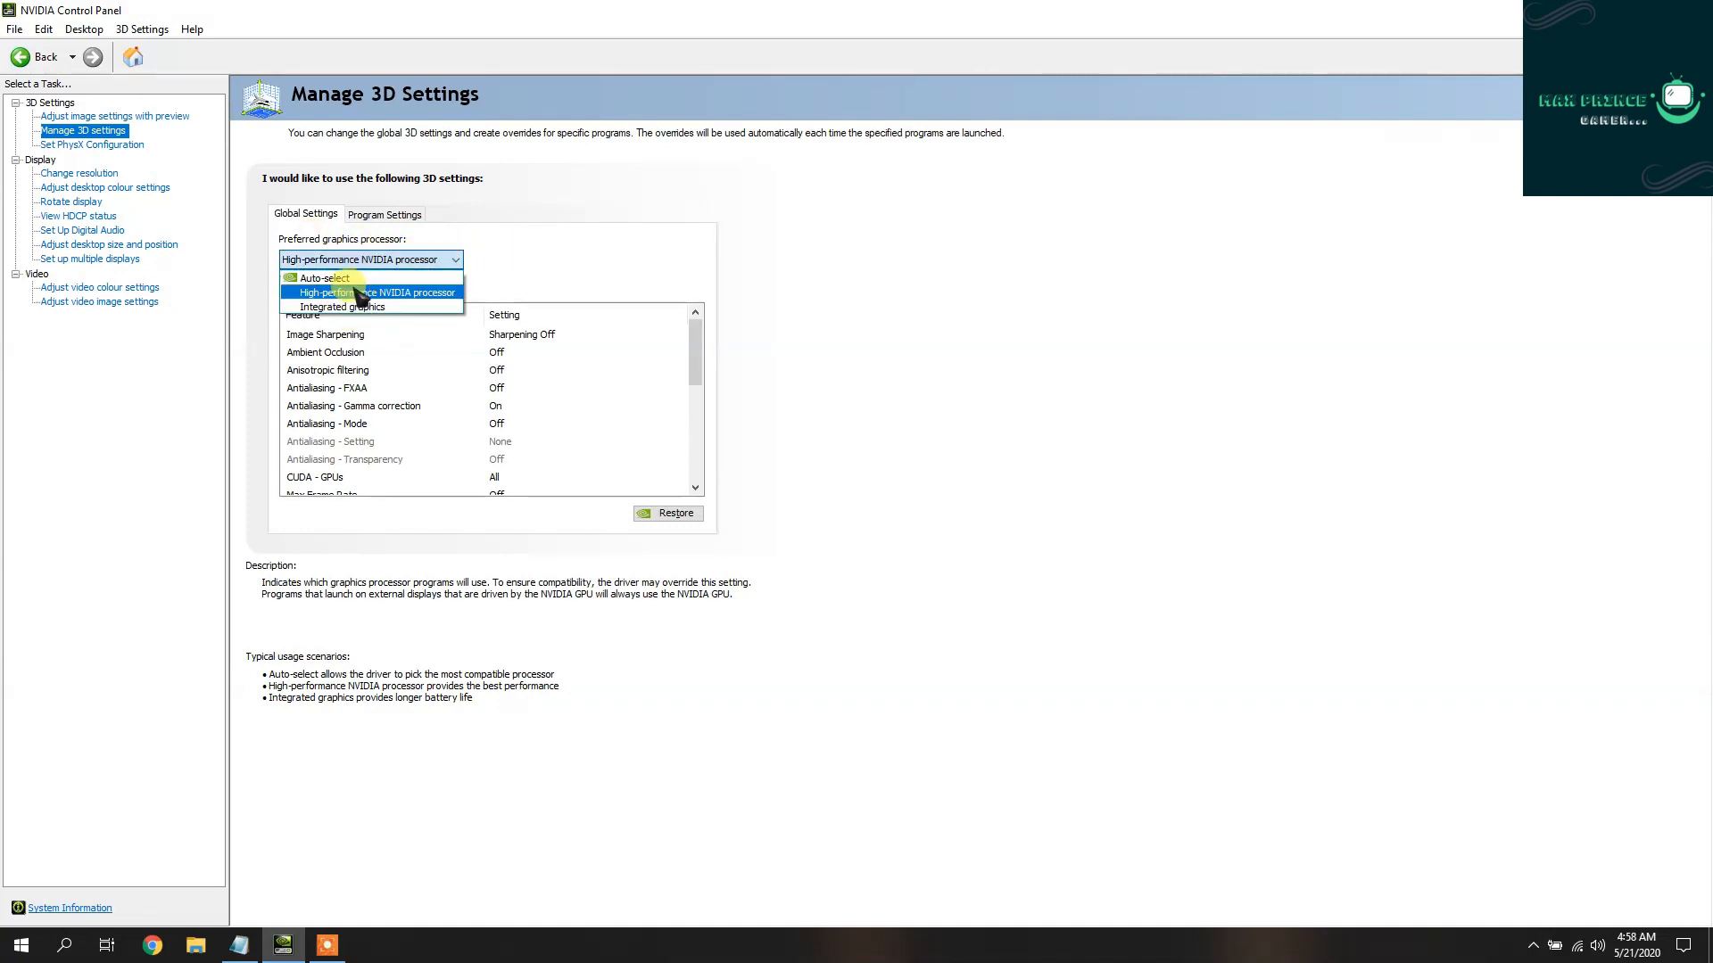
Set Preferred graphics processor to High-performance NVIDIA processor and review the Global Settings list
left_click(367, 293)
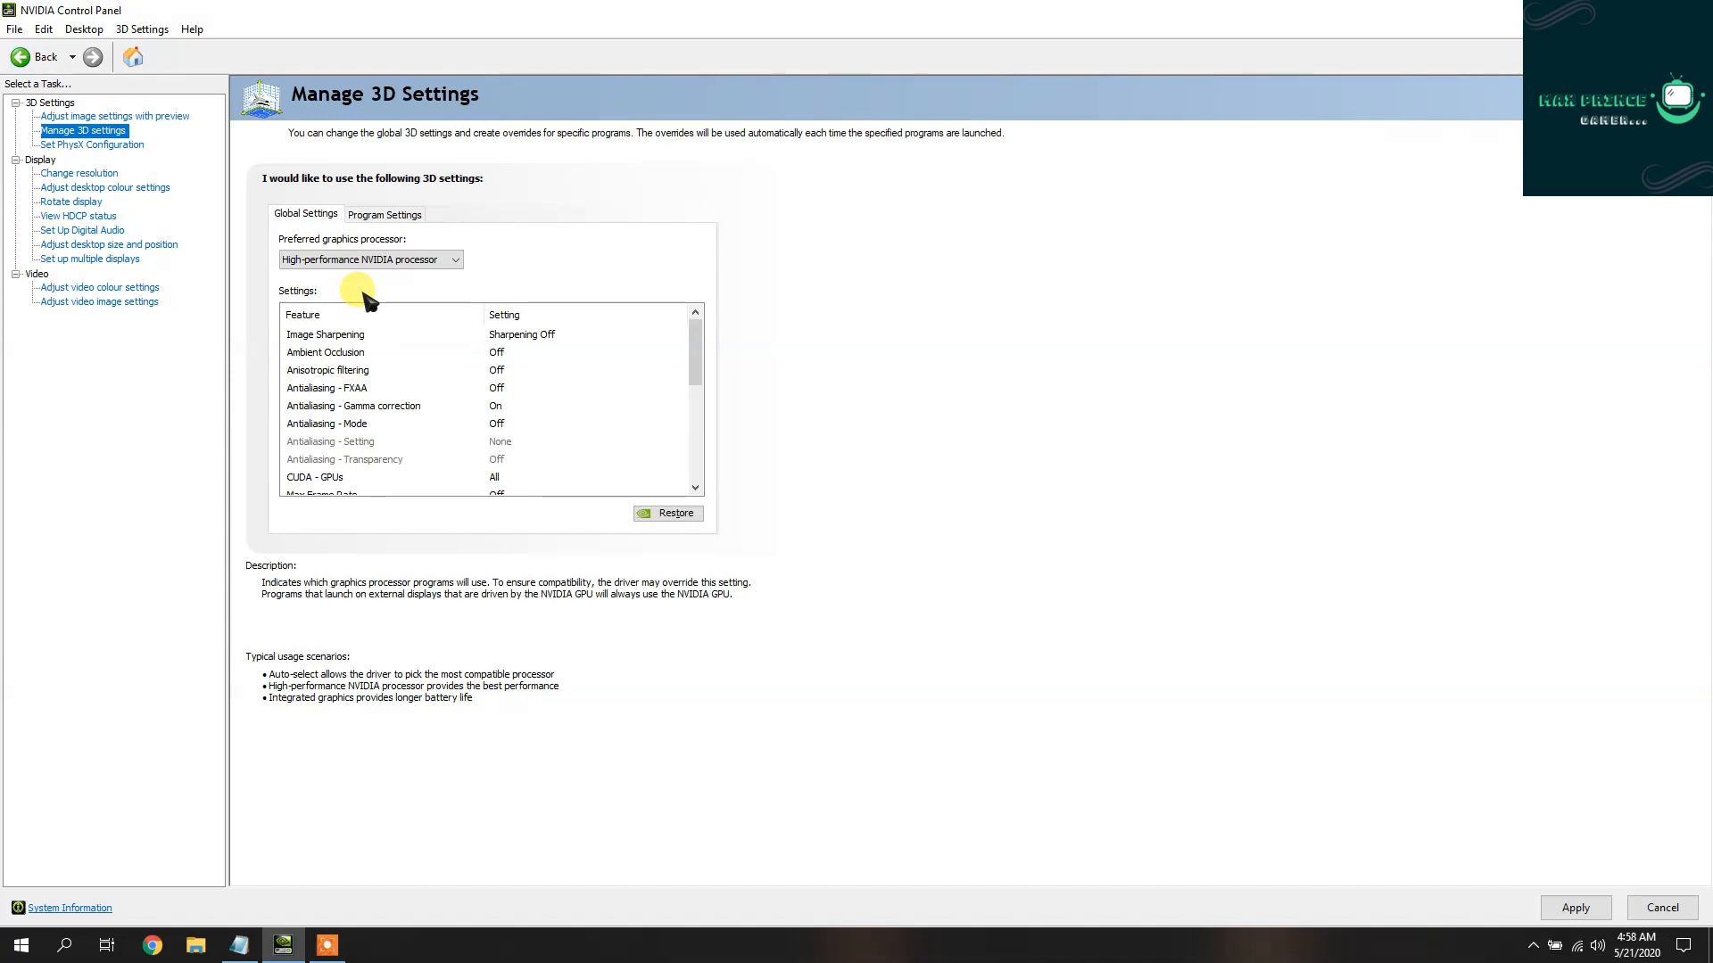
left_click(324, 352)
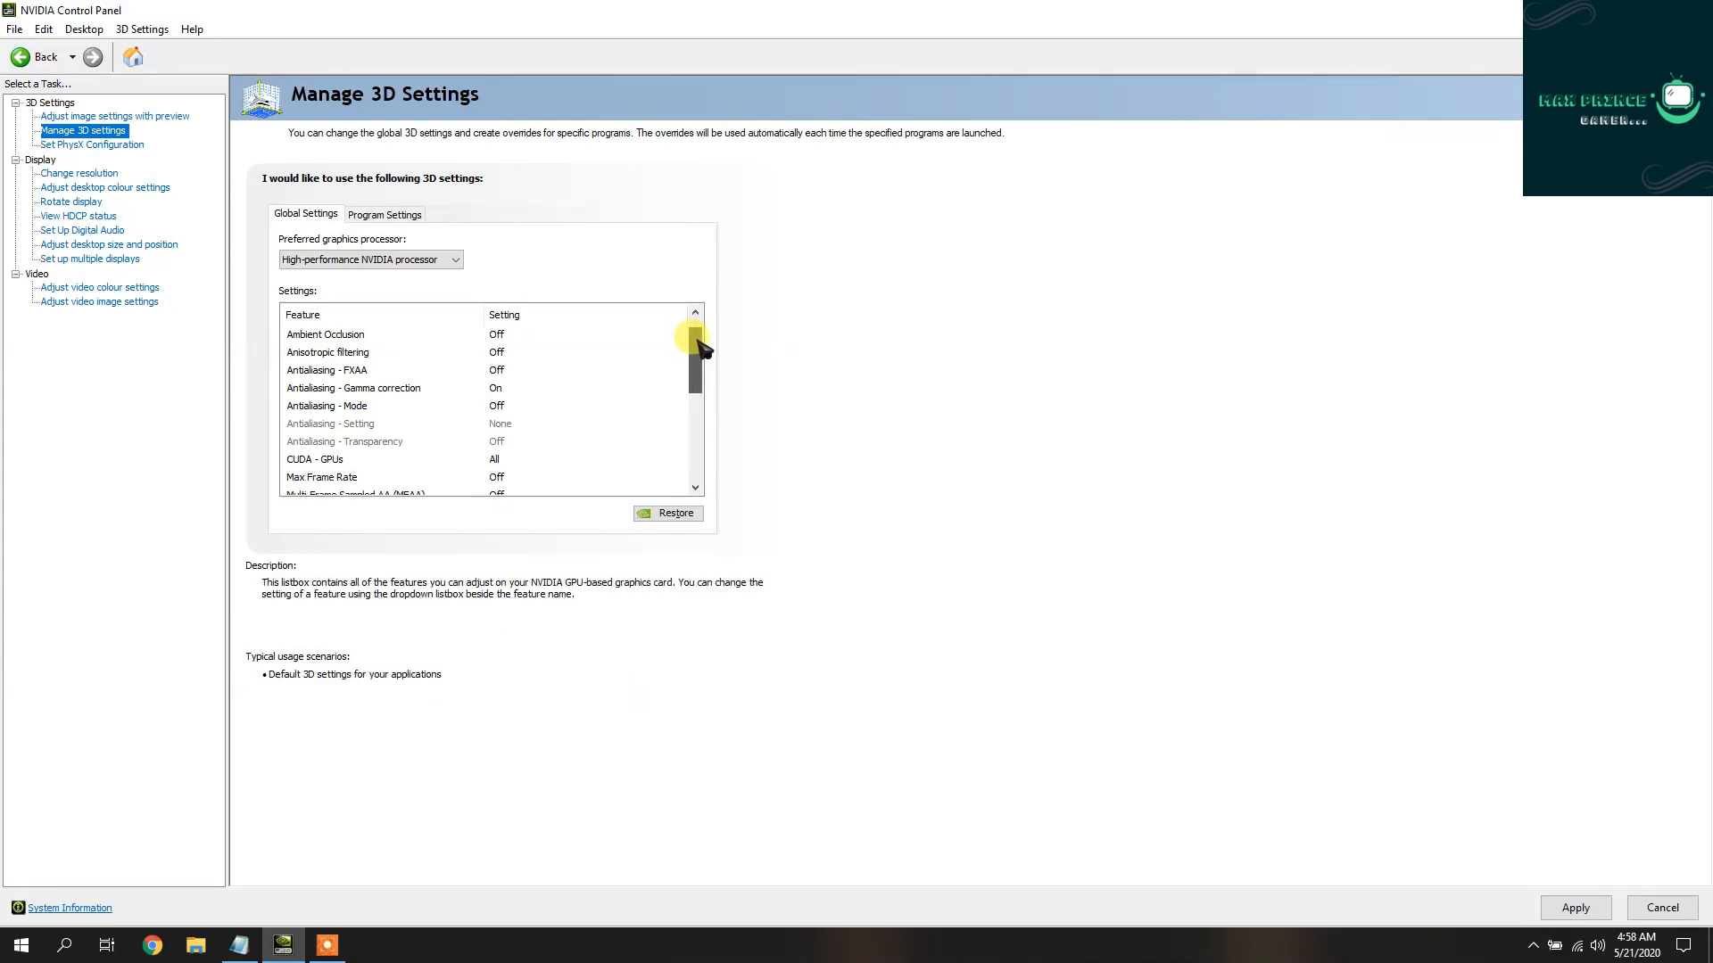
scroll("down", 3)
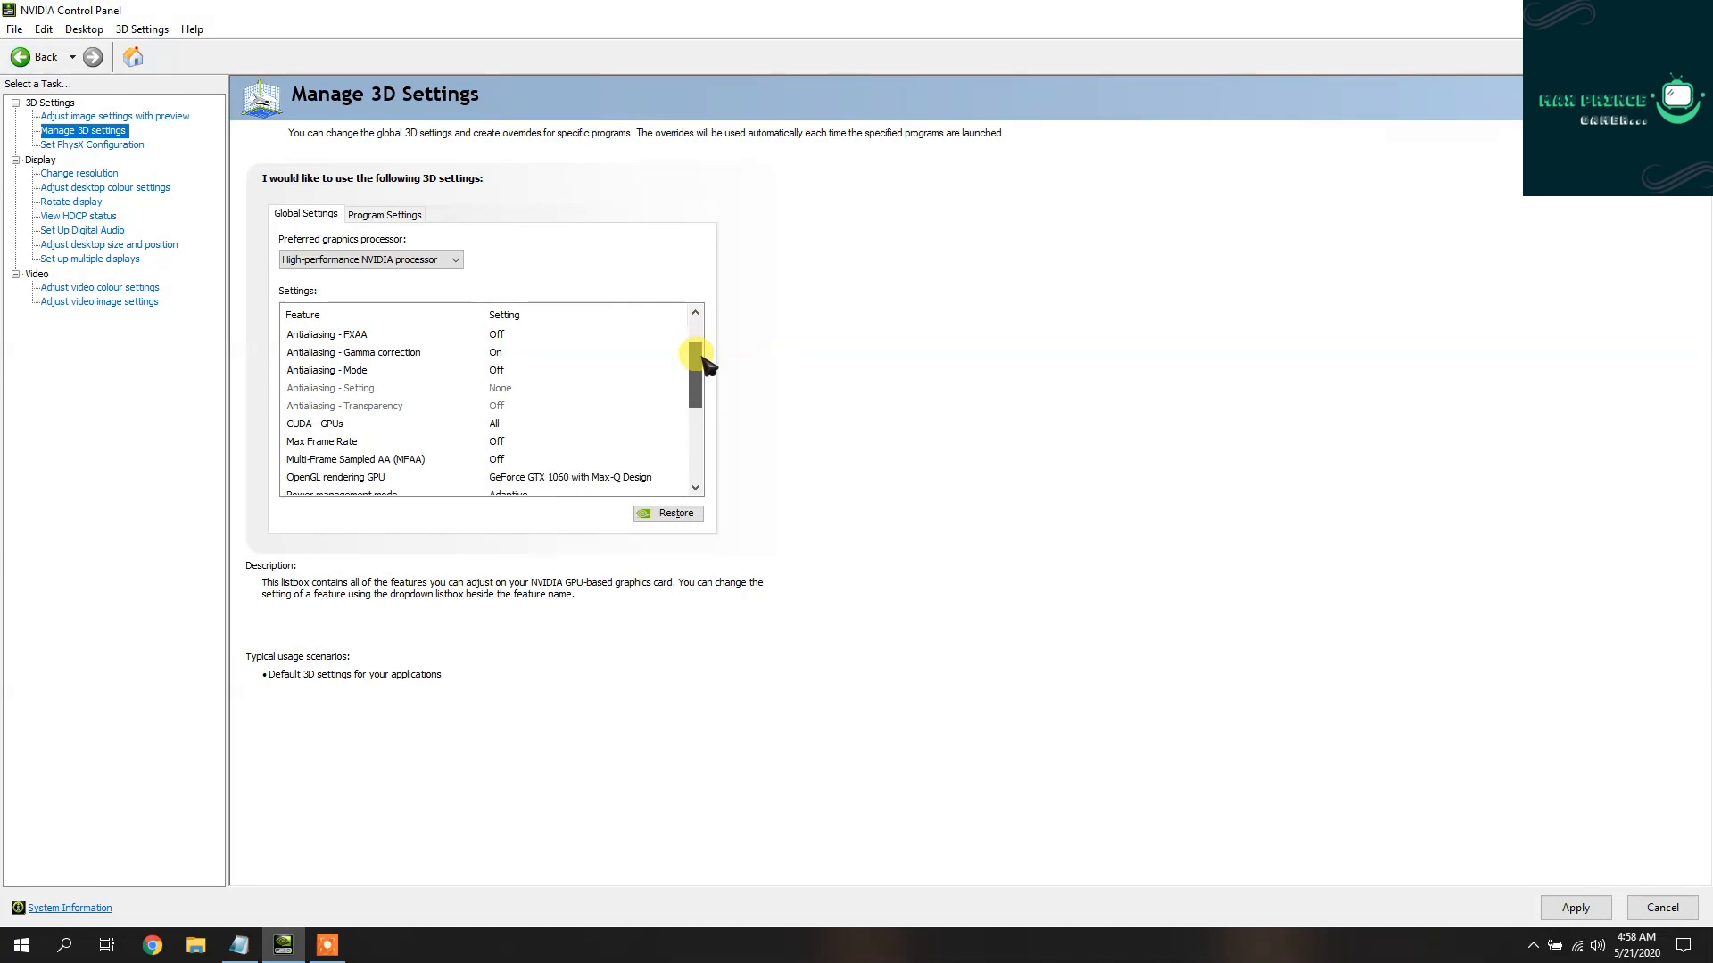
scroll("down", 3)
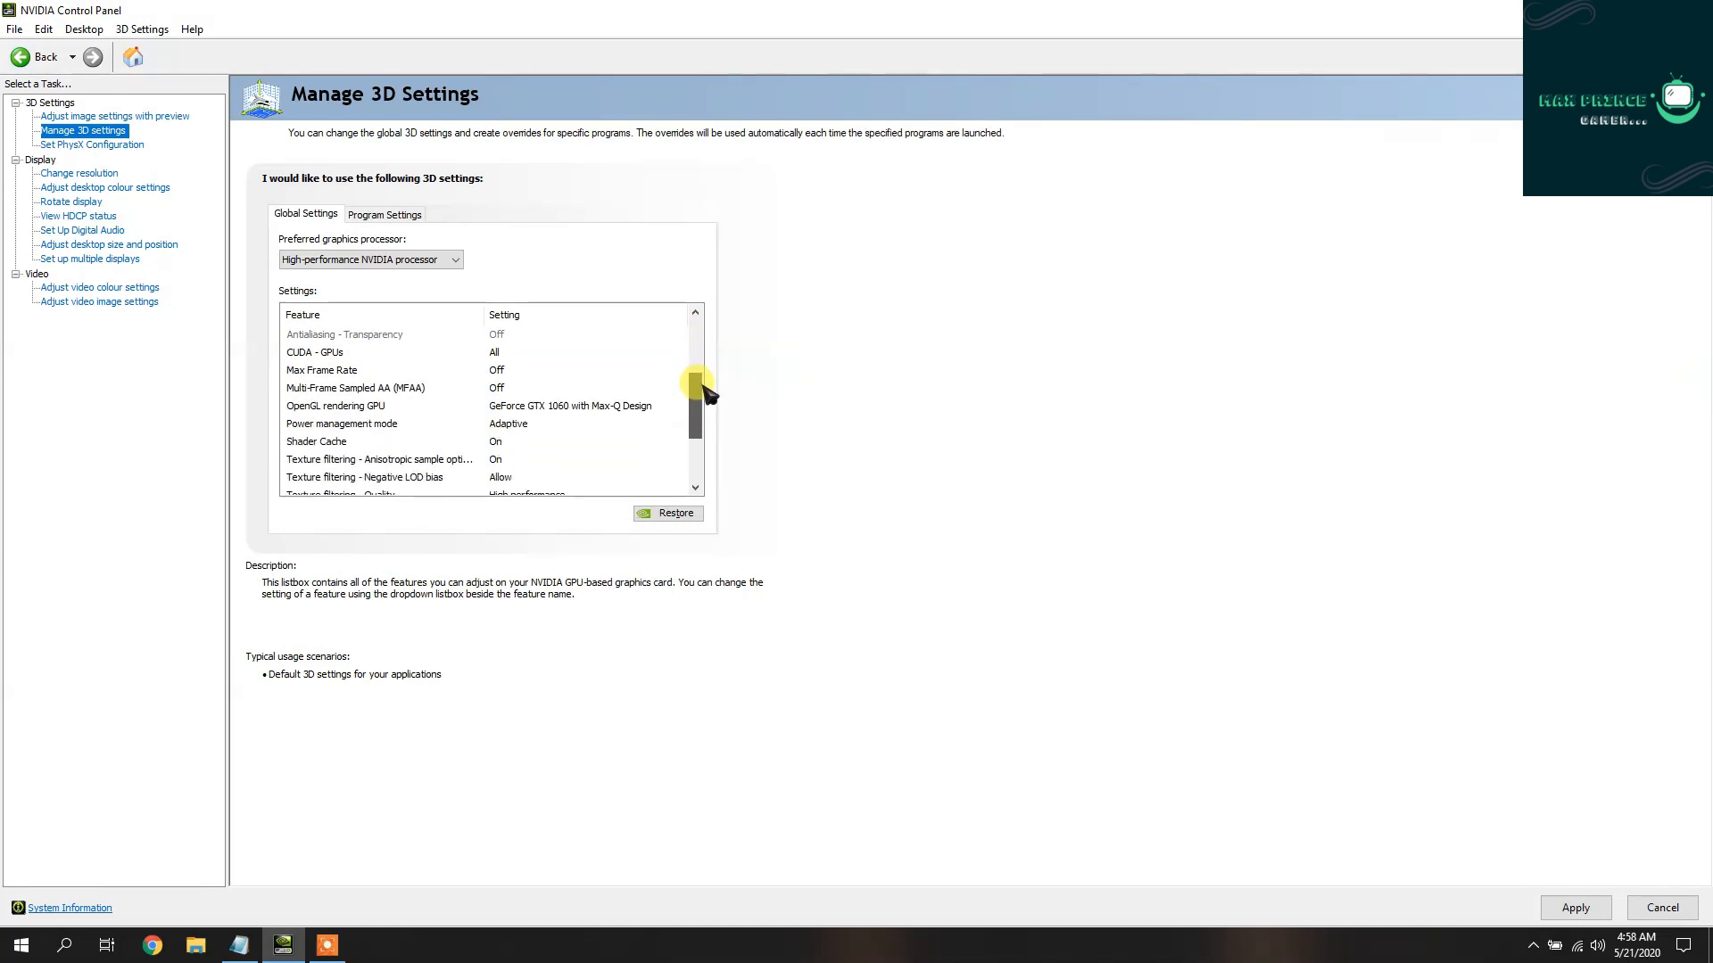
scroll("down", 3)
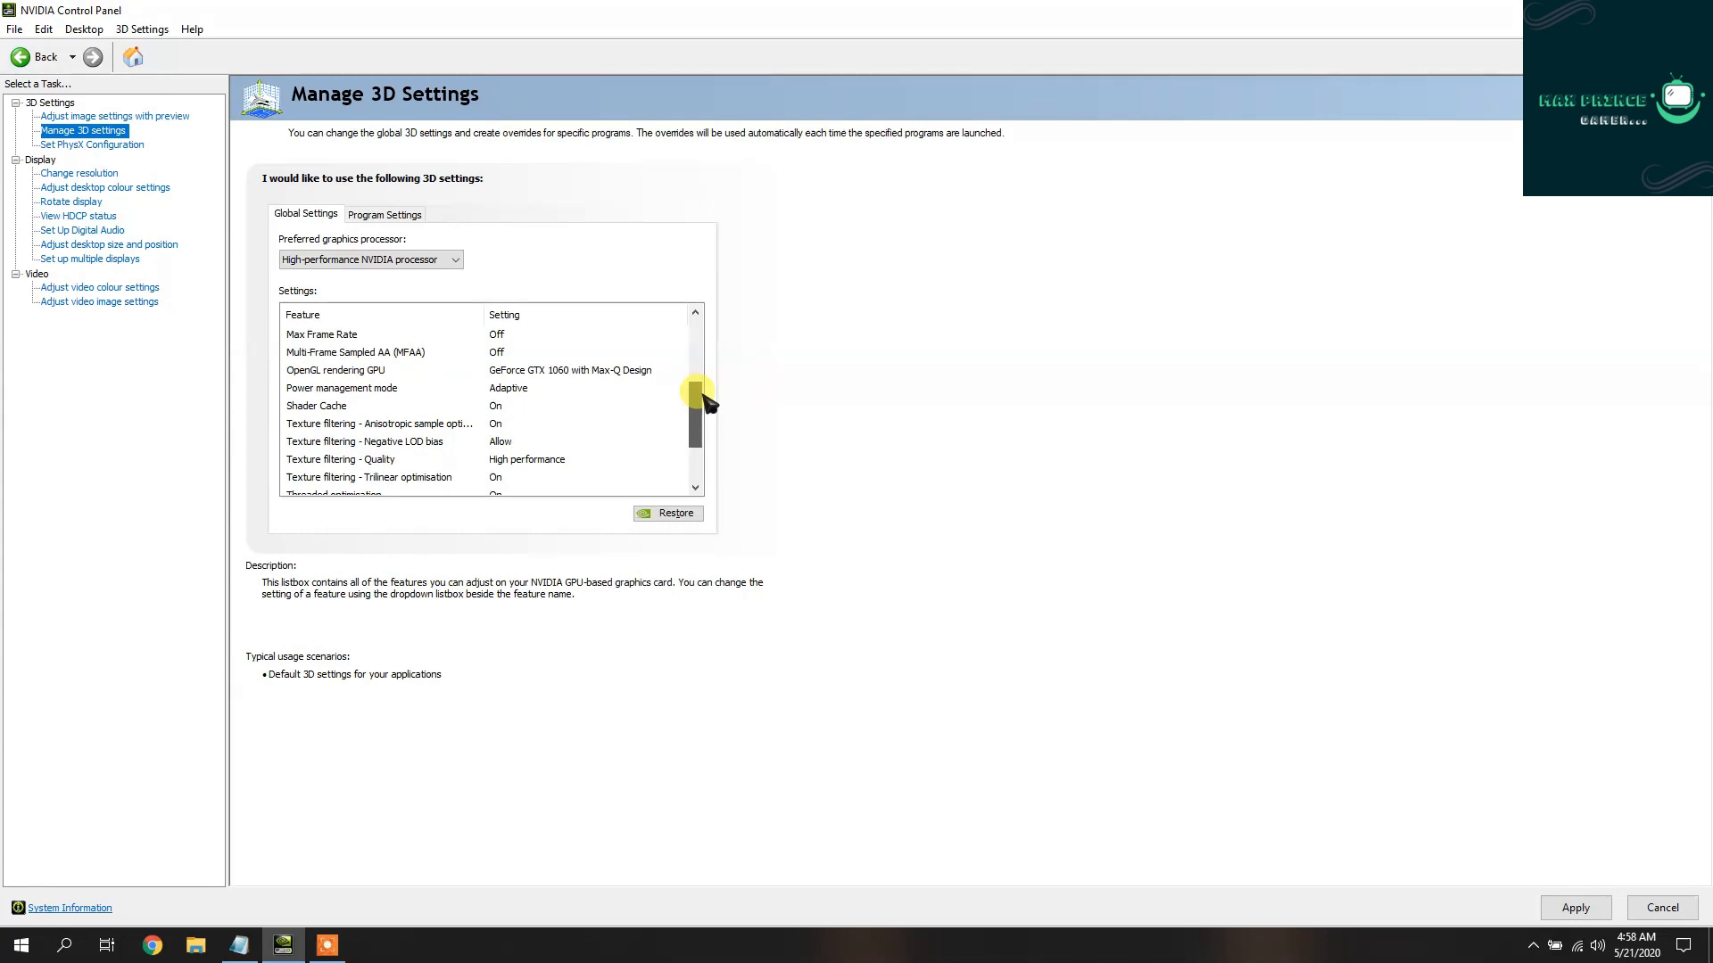
scroll("down", 3)
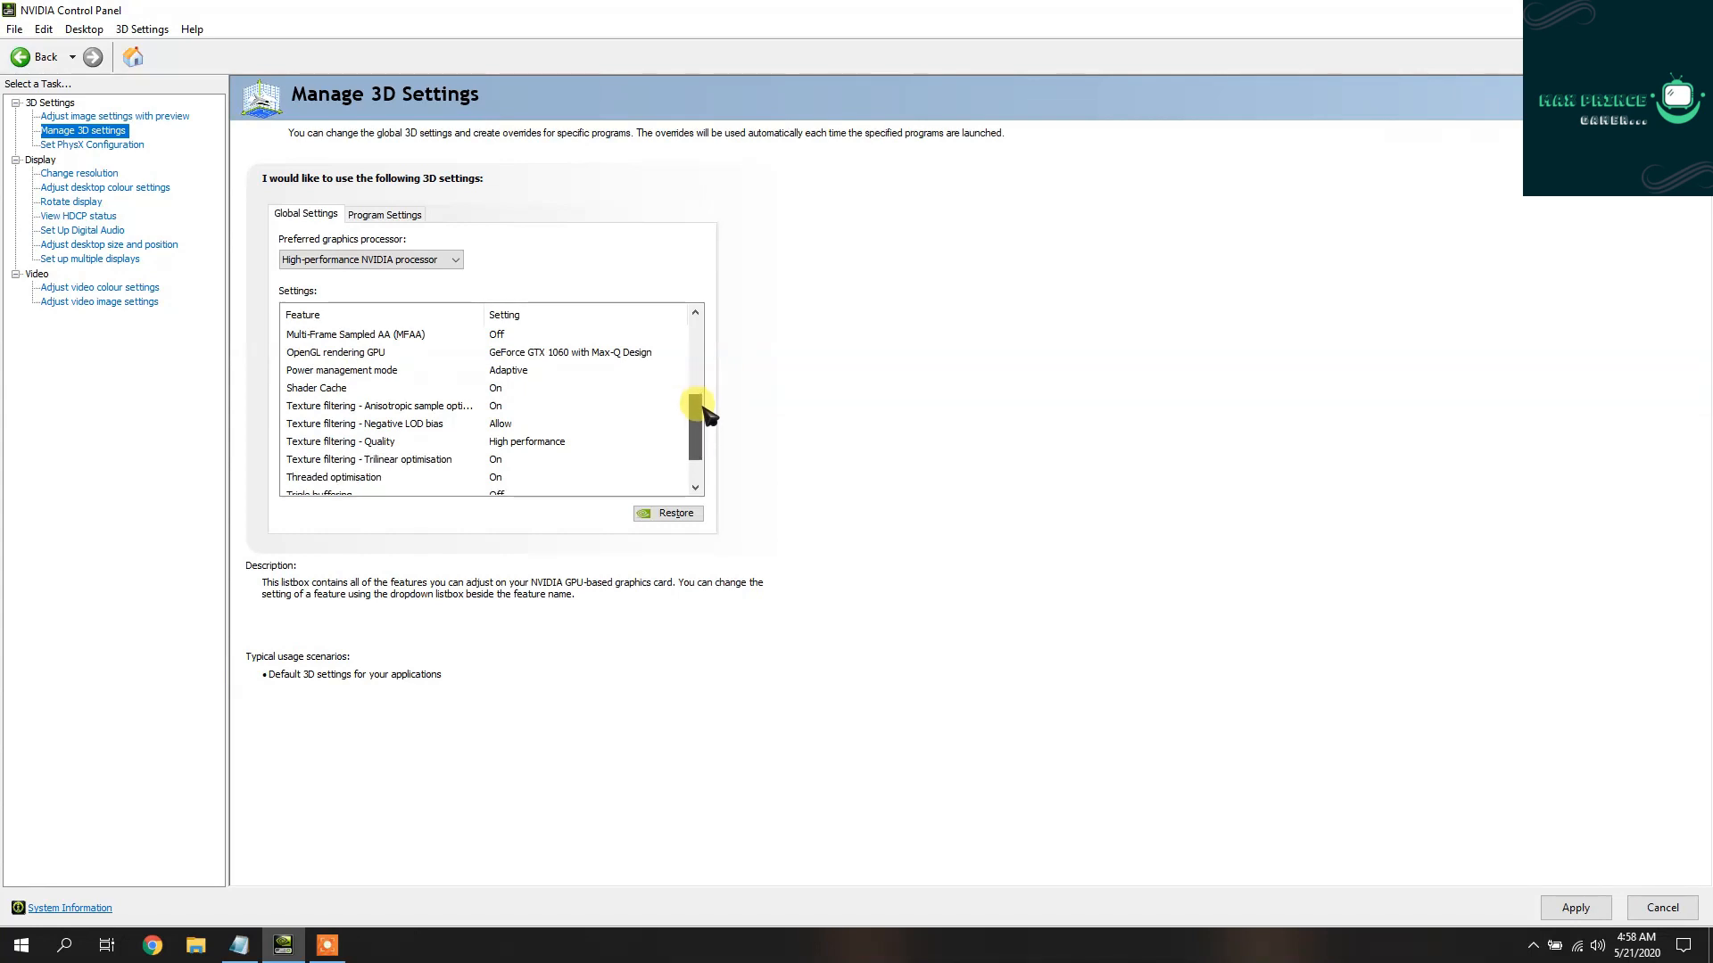
scroll("down", 3)
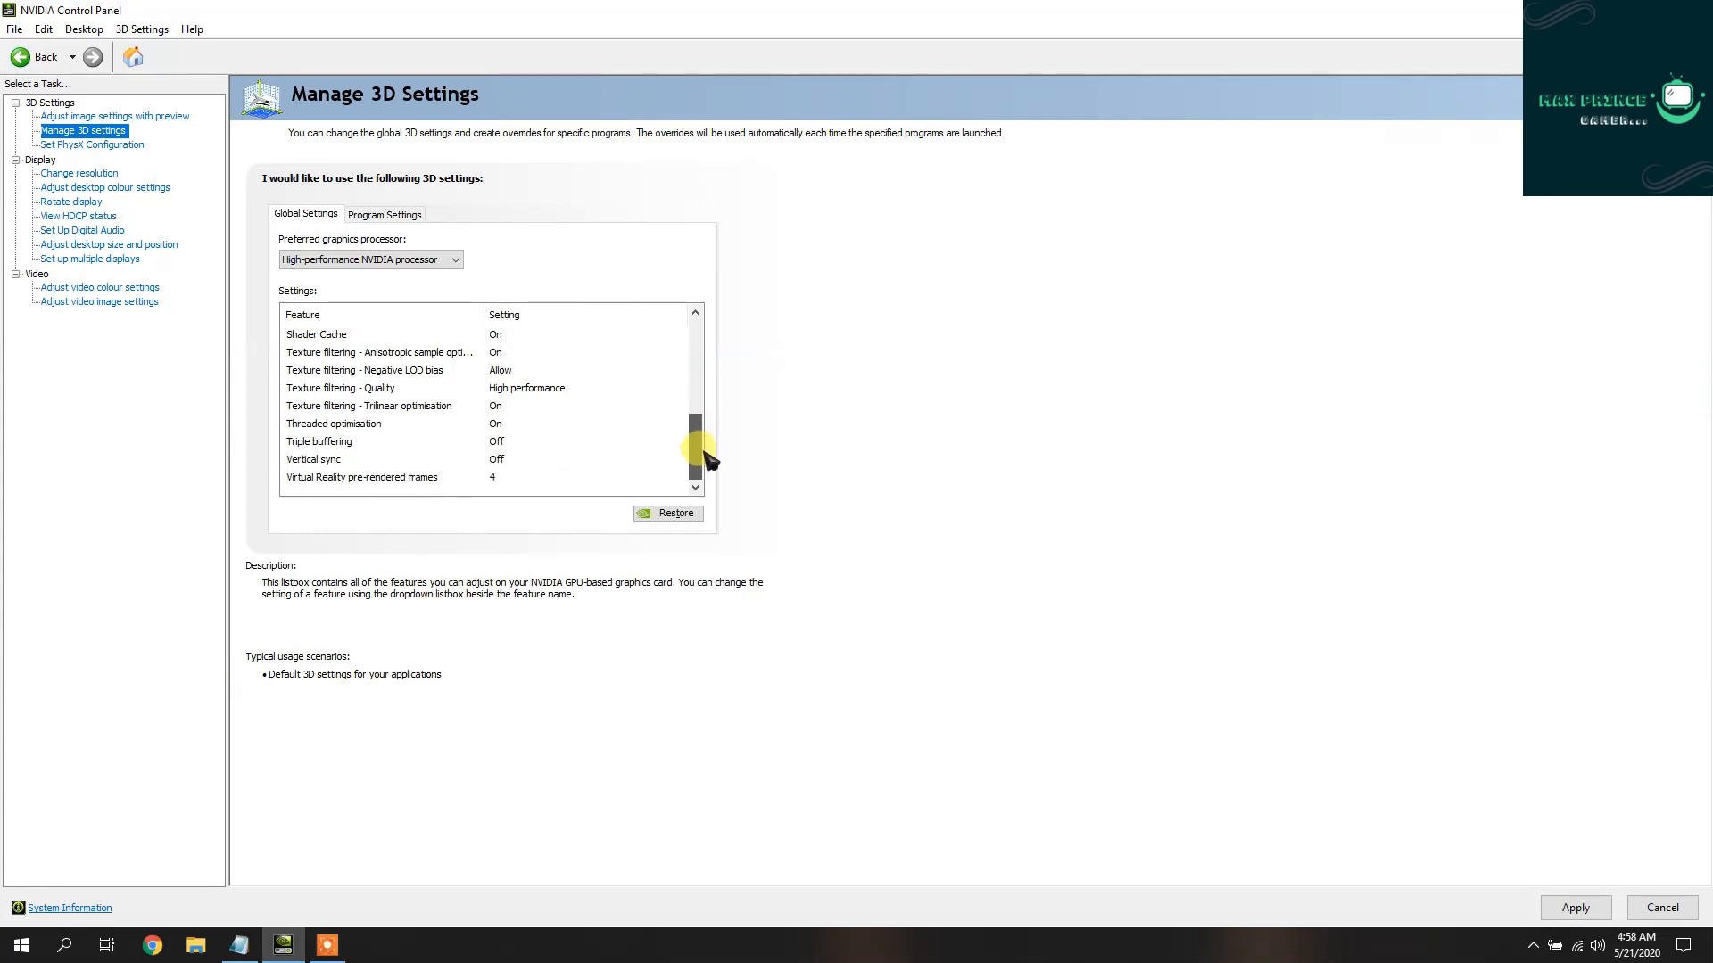